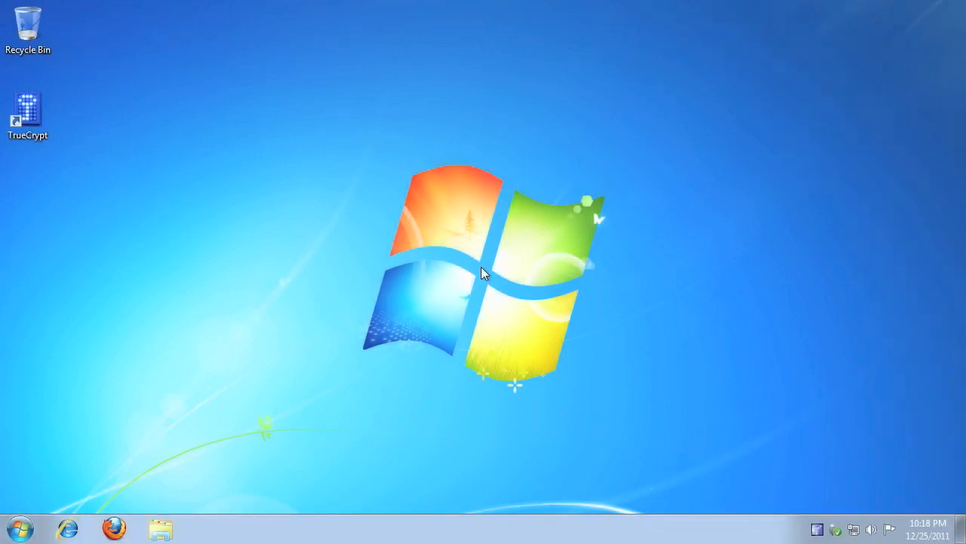
mouse_move(82, 146)
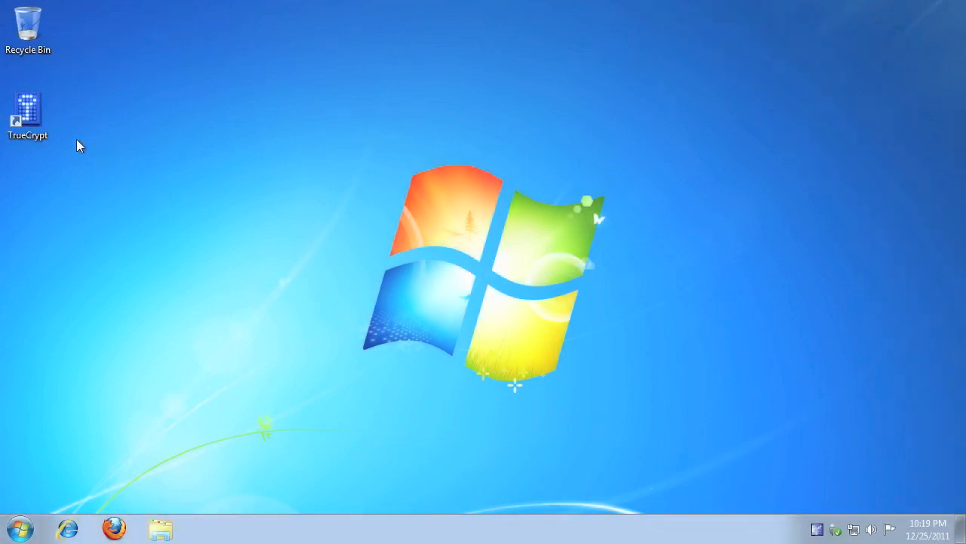
- Launch TrueCrypt and start a new volume that encrypts the system partition
double_click(28, 106)
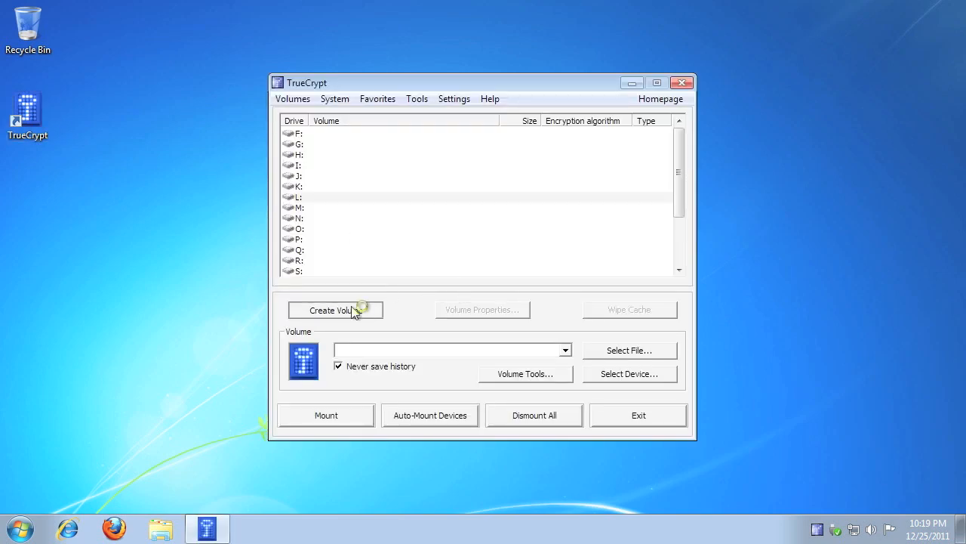
click(335, 309)
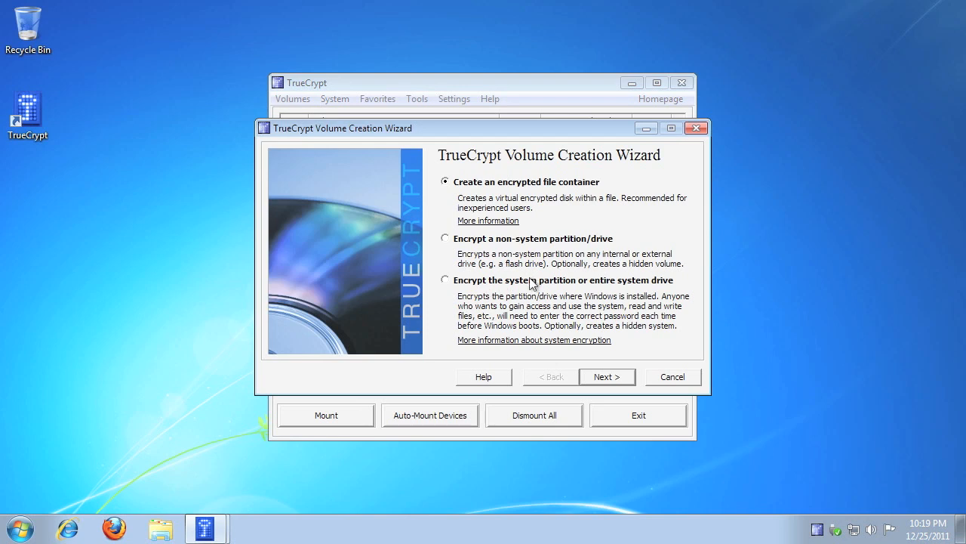
click(445, 279)
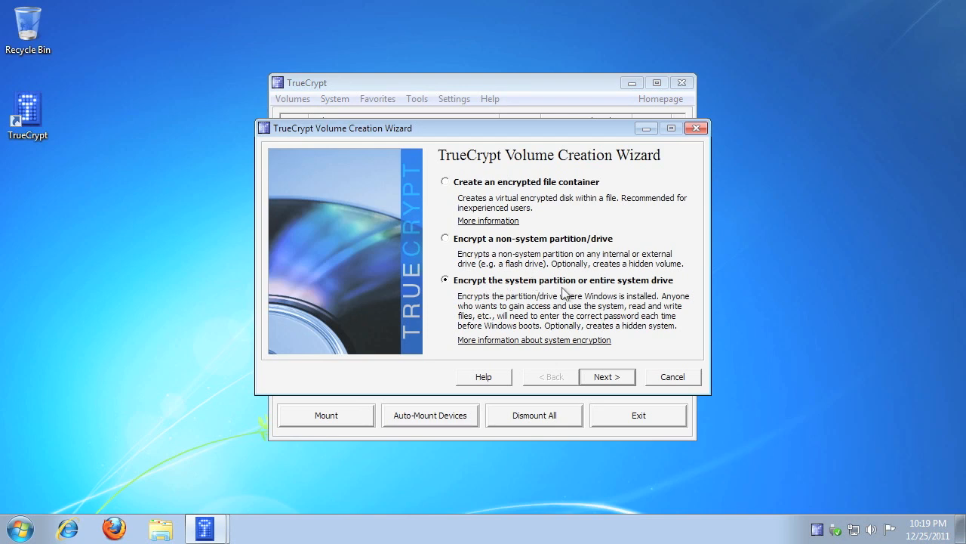
mouse_move(616, 380)
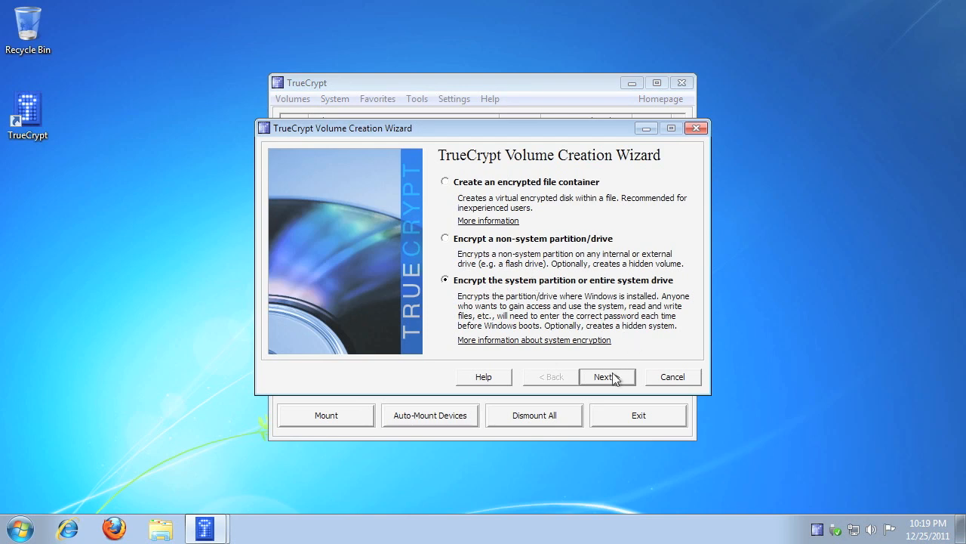
click(604, 376)
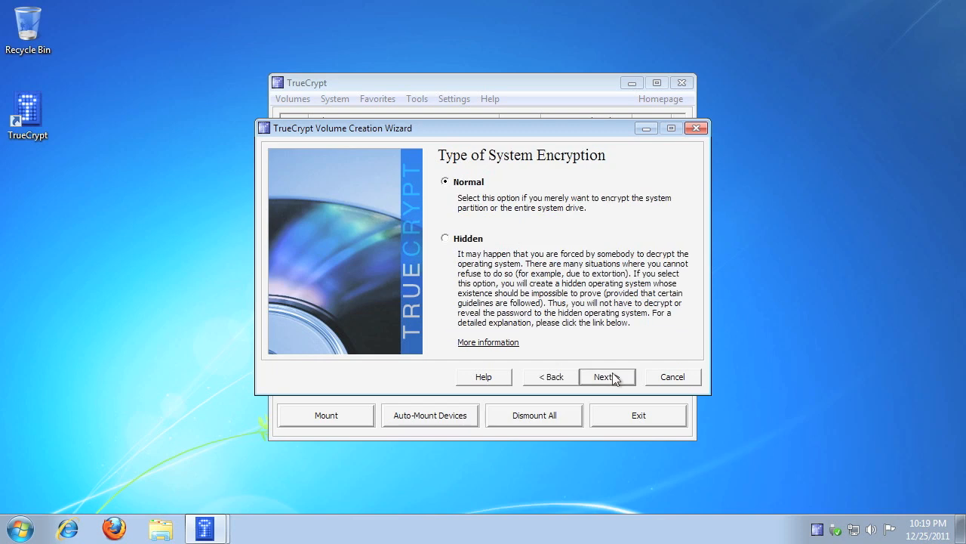
- Choose normal encryption of the whole drive, no host protected area, single-boot
click(603, 376)
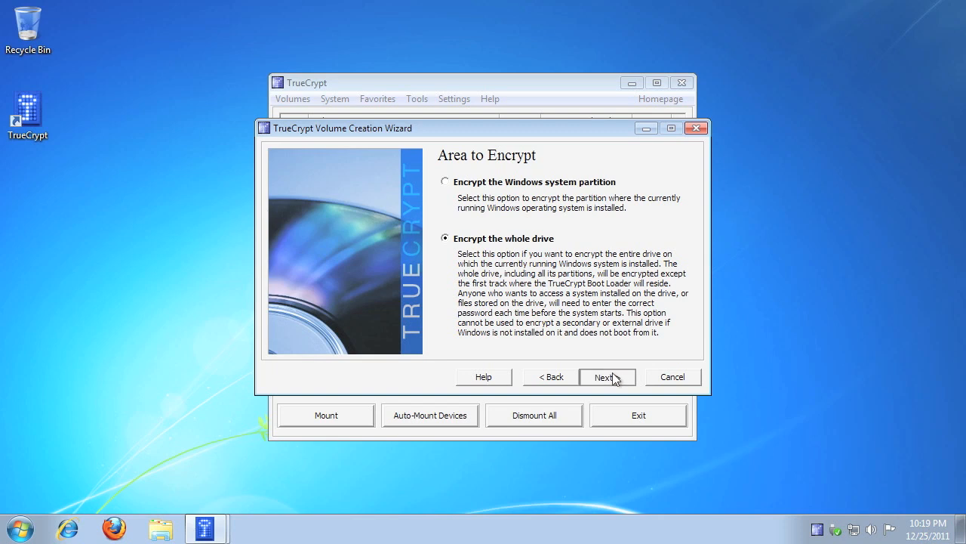
click(603, 376)
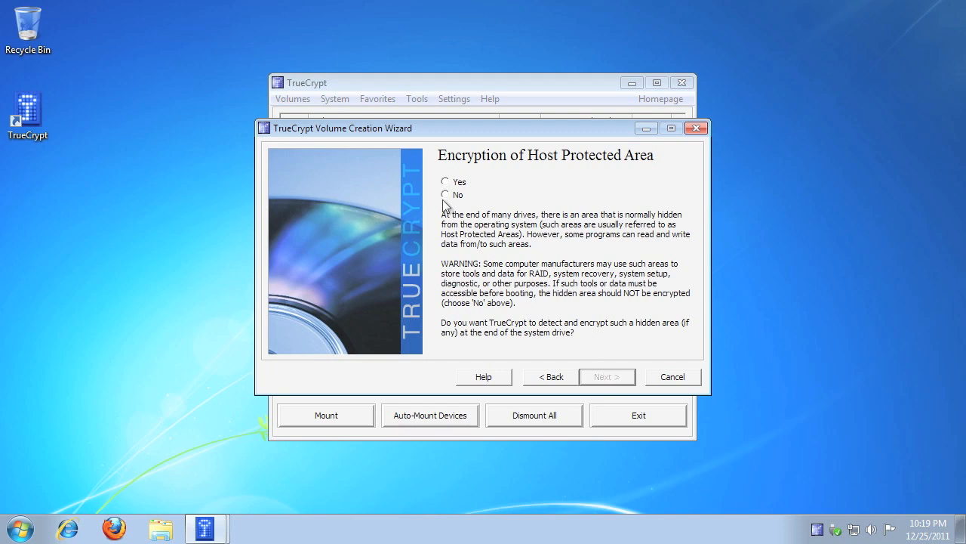
click(445, 194)
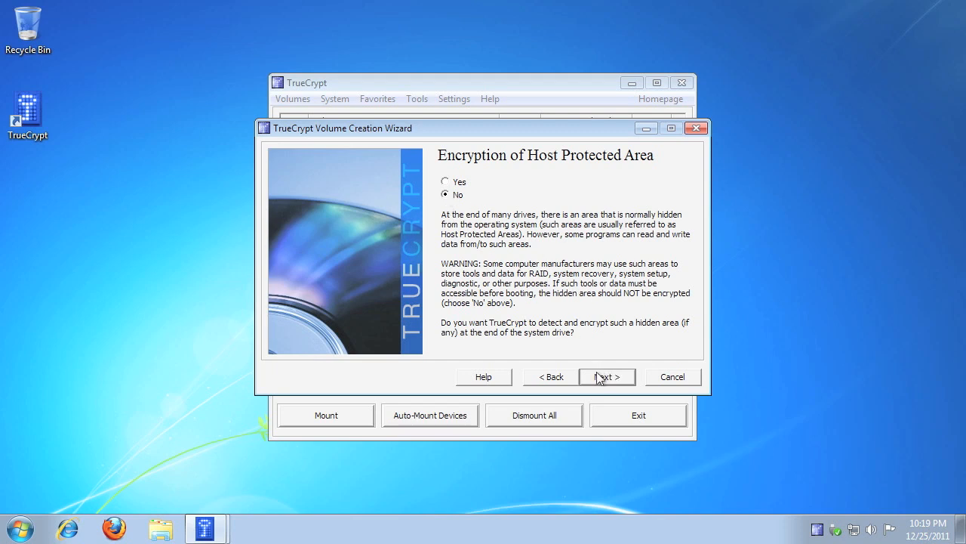
click(607, 376)
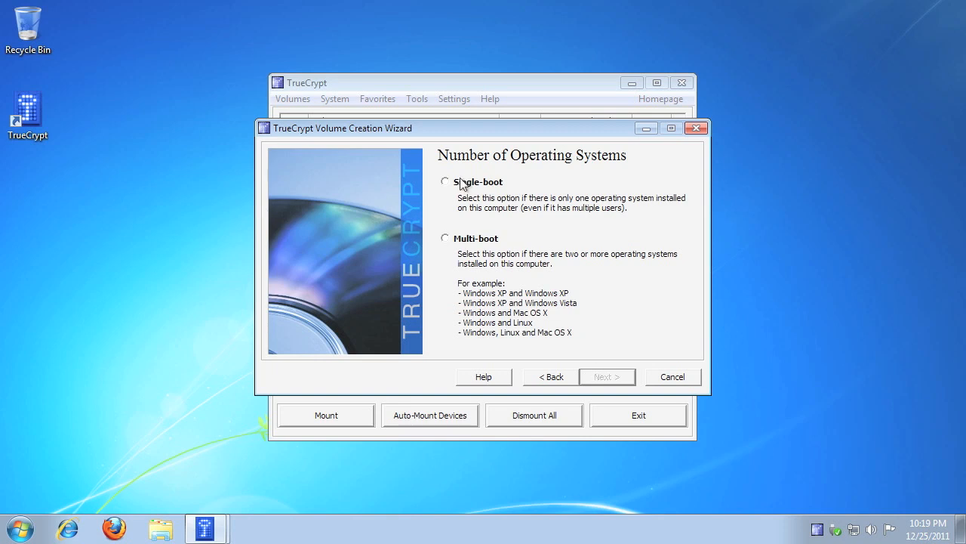
click(446, 181)
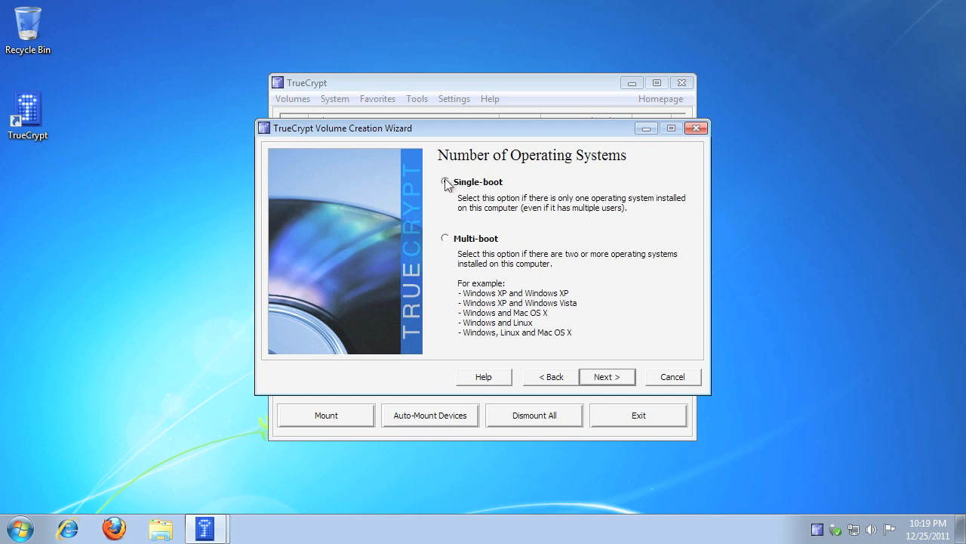
click(445, 182)
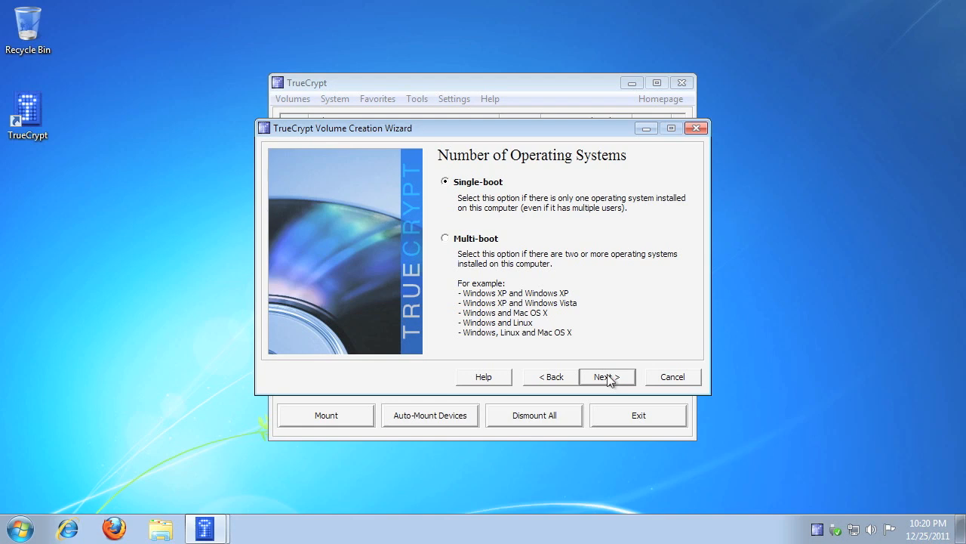
click(607, 377)
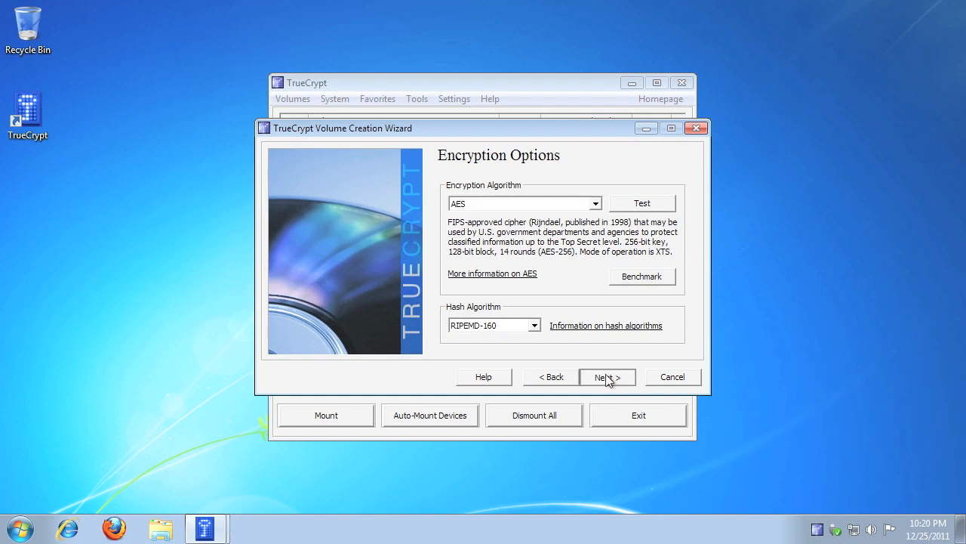
- Keep AES with RIPEMD-160 and set a short password, accepting the warning
click(607, 376)
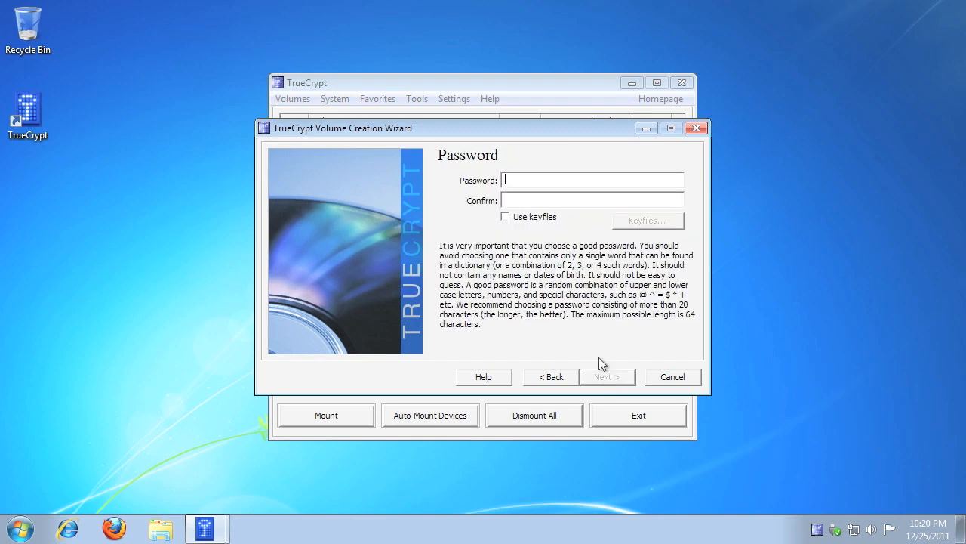
text(*)
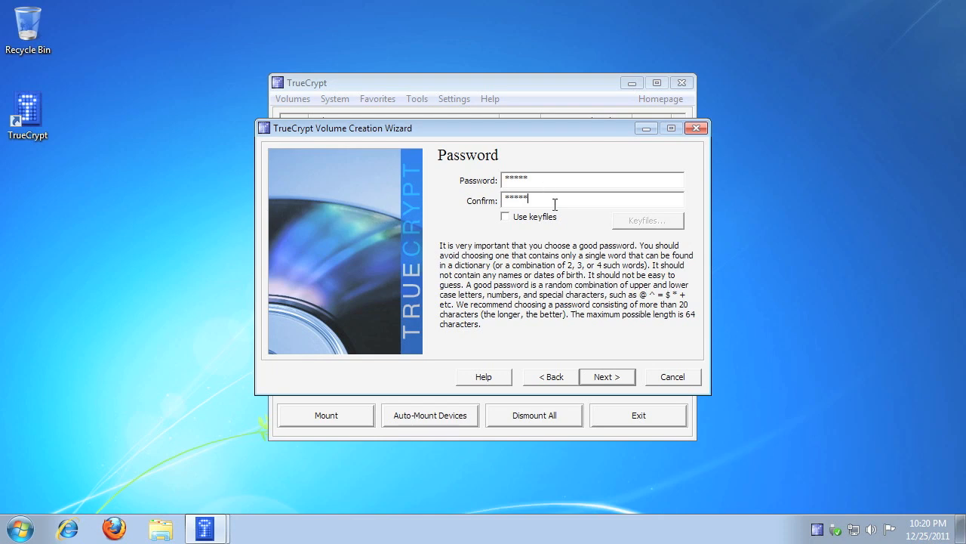
click(606, 376)
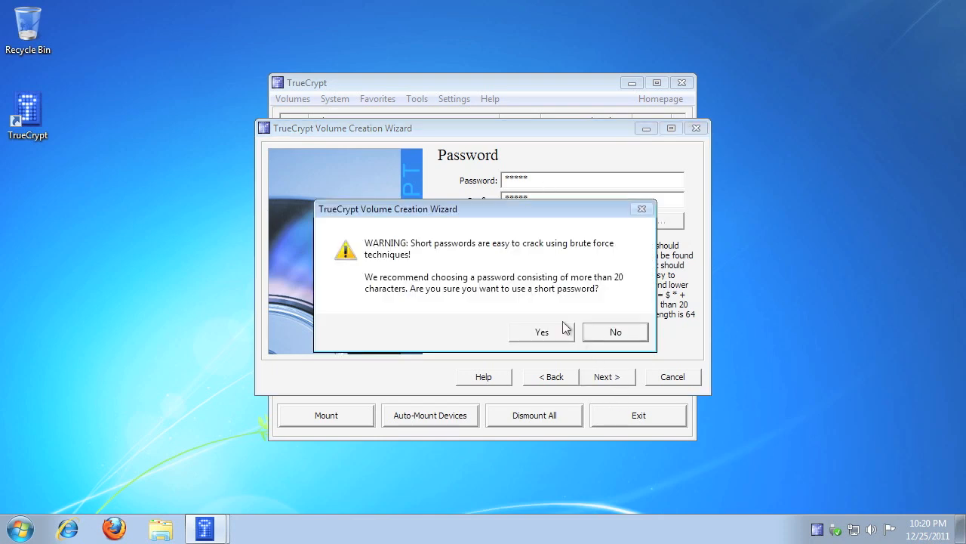
mouse_move(545, 334)
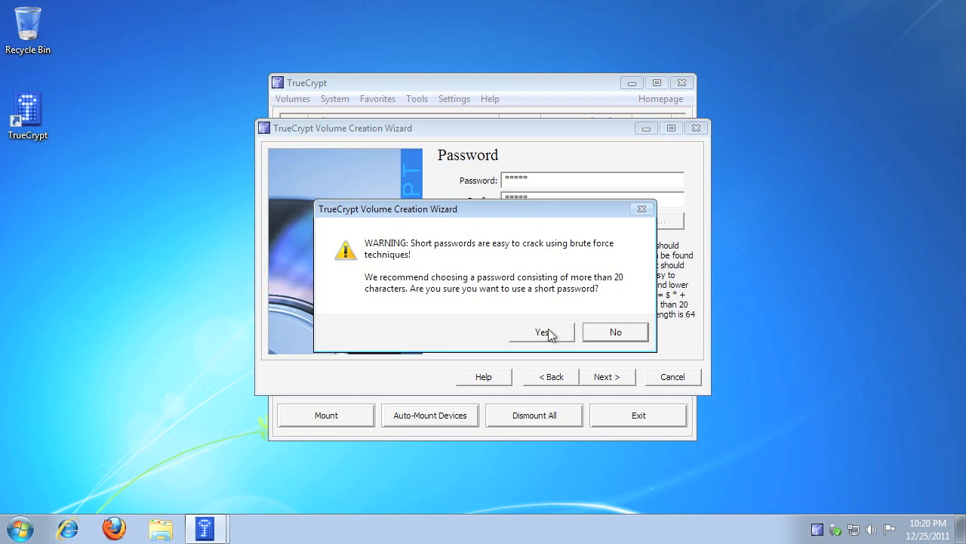
click(542, 332)
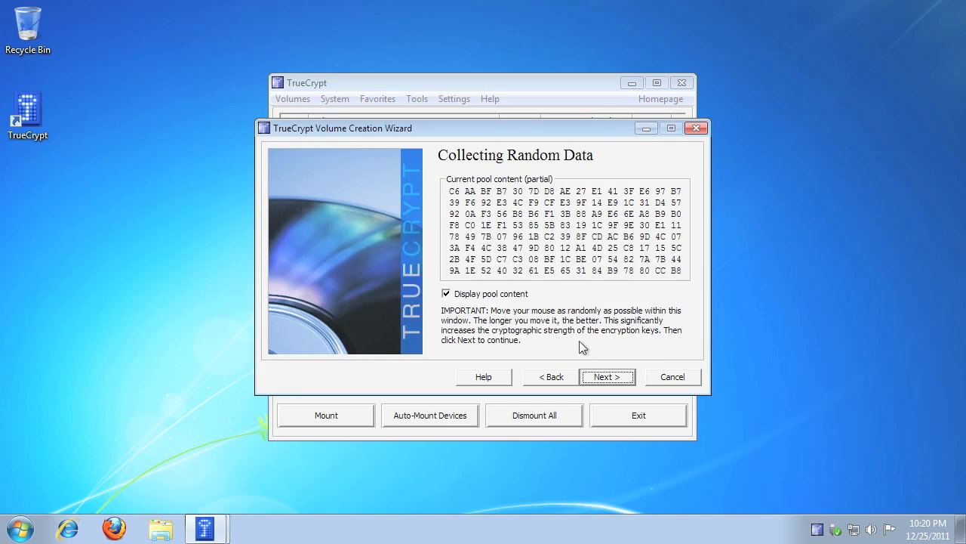
mouse_move(506, 296)
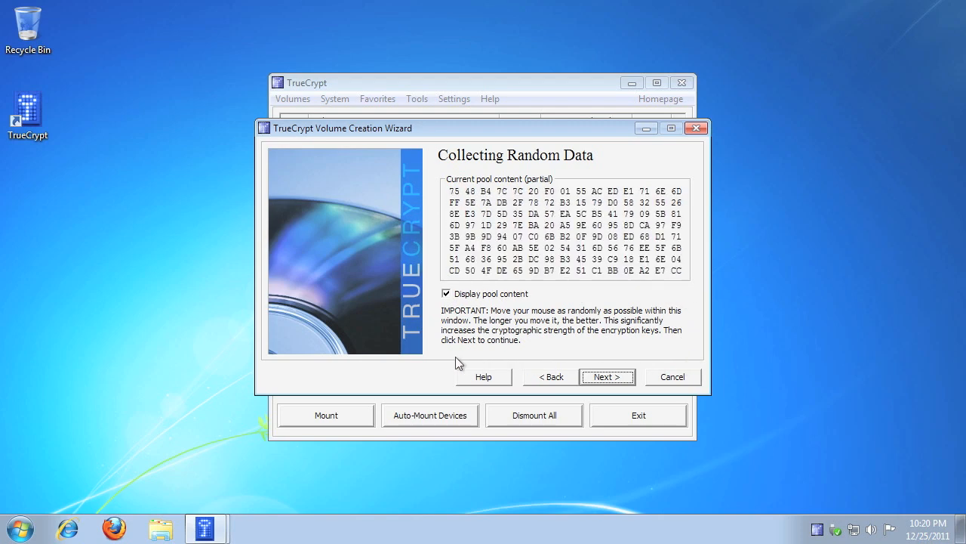
mouse_move(679, 352)
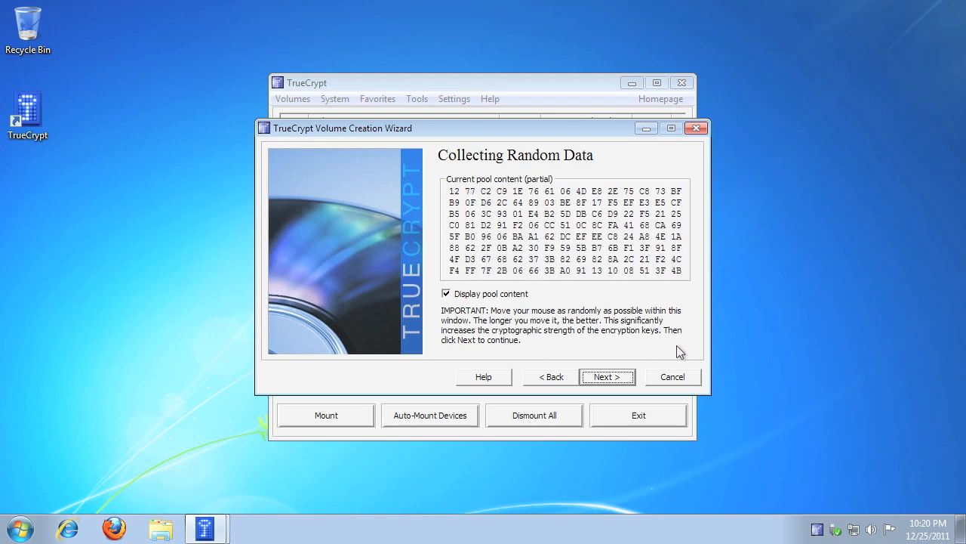
- Finish collecting random data, approve system changes, and view the generated keys
click(607, 376)
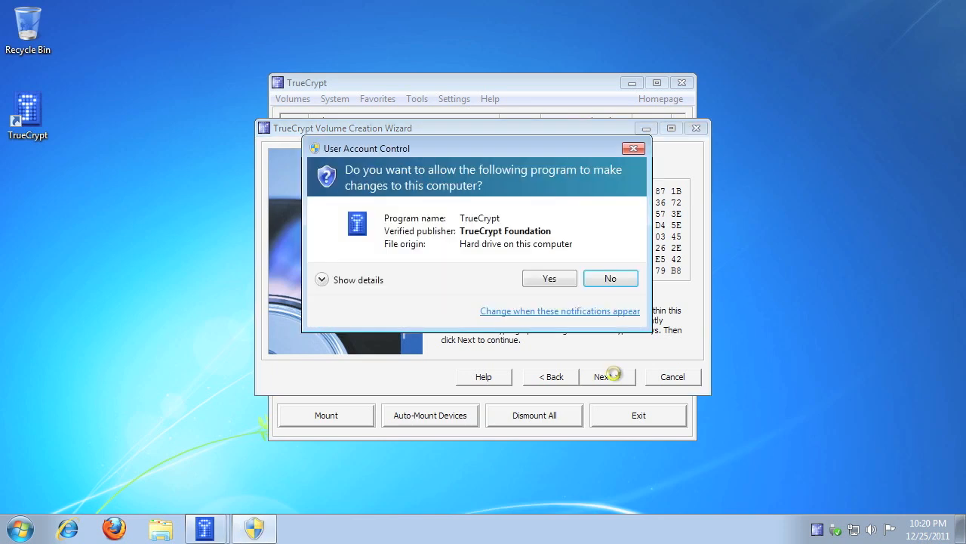
click(549, 278)
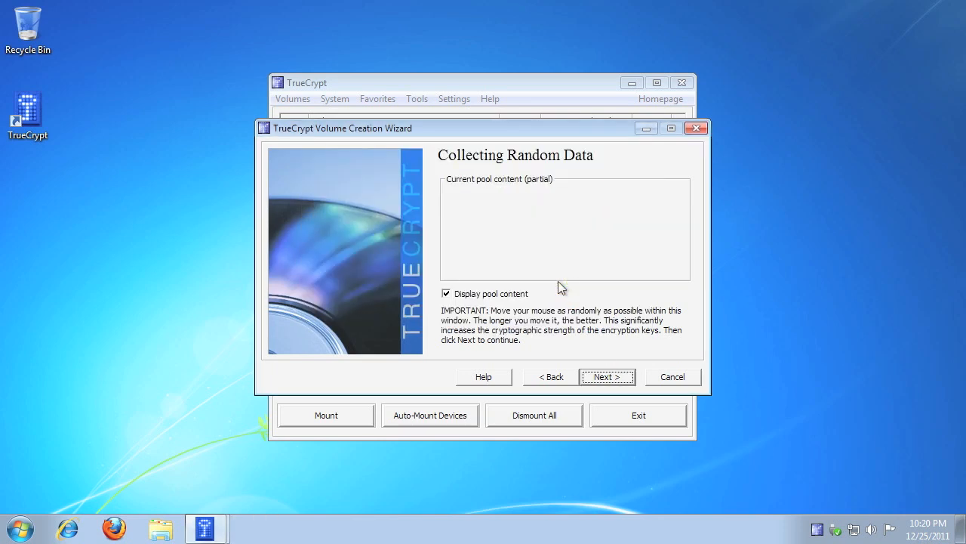
click(607, 377)
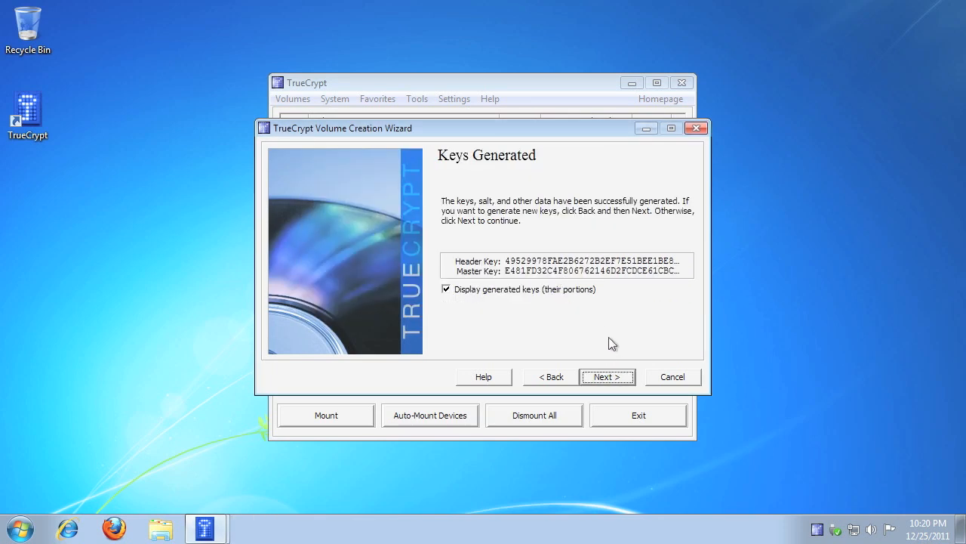
click(607, 376)
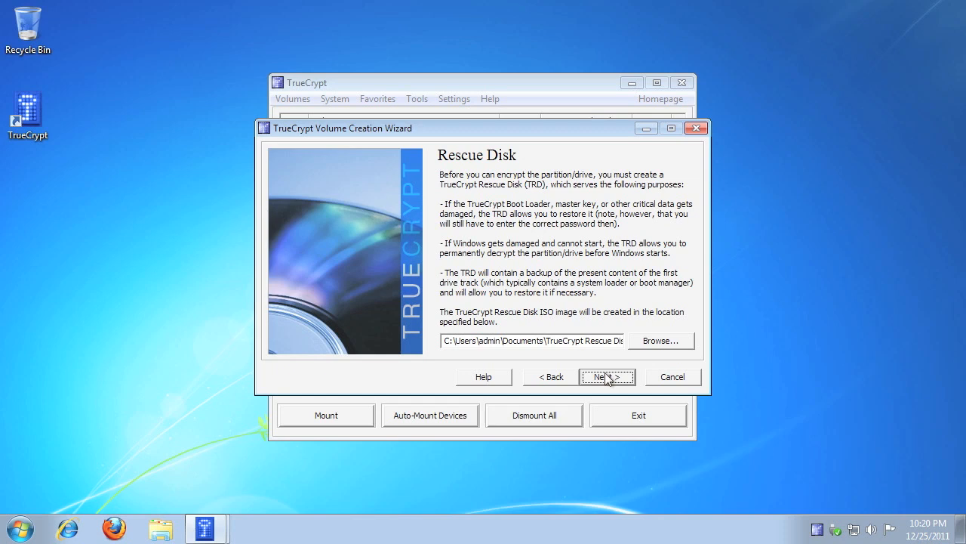
mouse_move(607, 377)
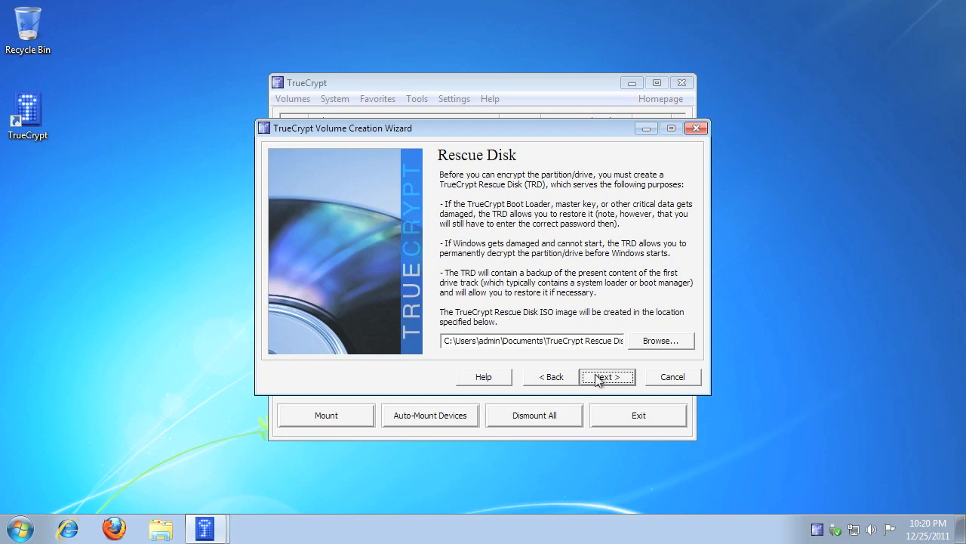
- Create the rescue disk ISO, burn it with Windows Disc Image Burner, and verify it
click(607, 376)
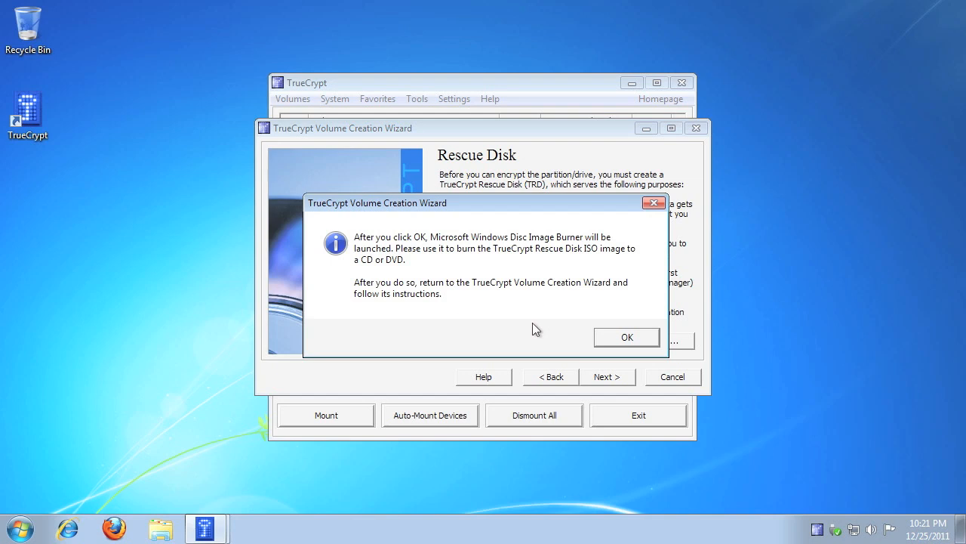
click(627, 336)
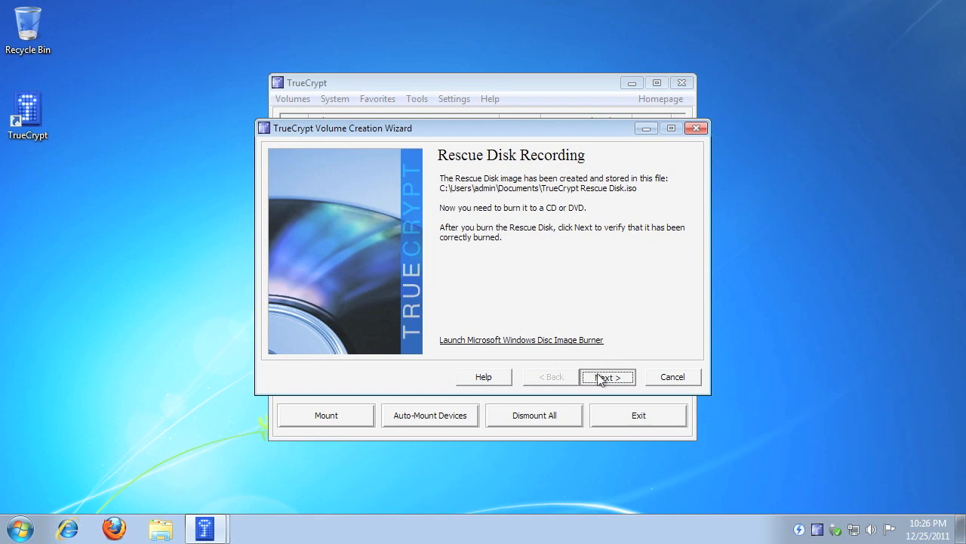
click(608, 377)
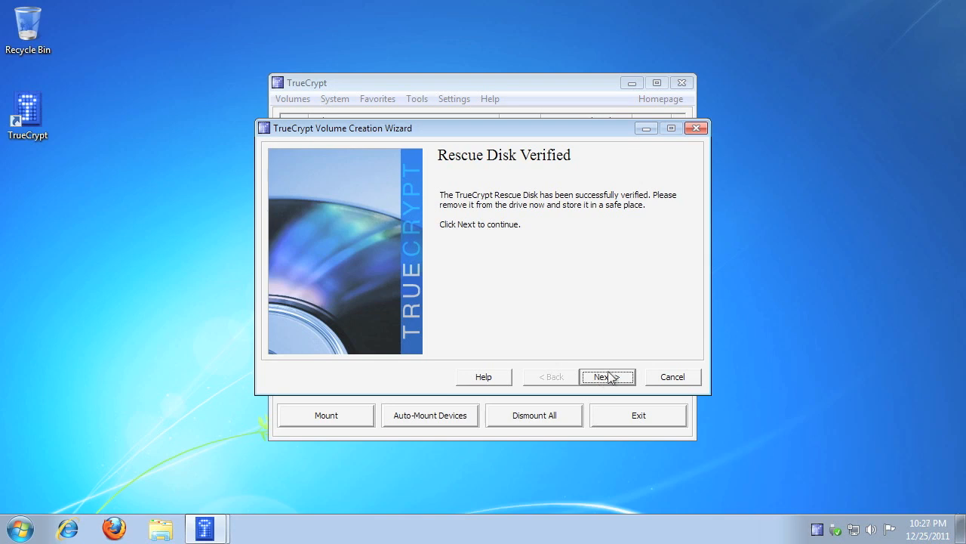
click(604, 376)
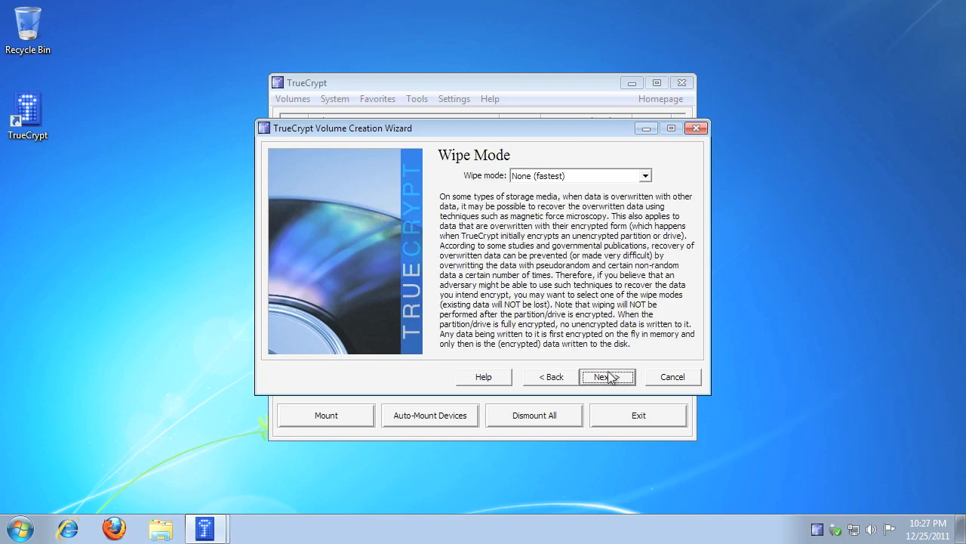
- Keep the wipe mode at None (fastest)
click(646, 175)
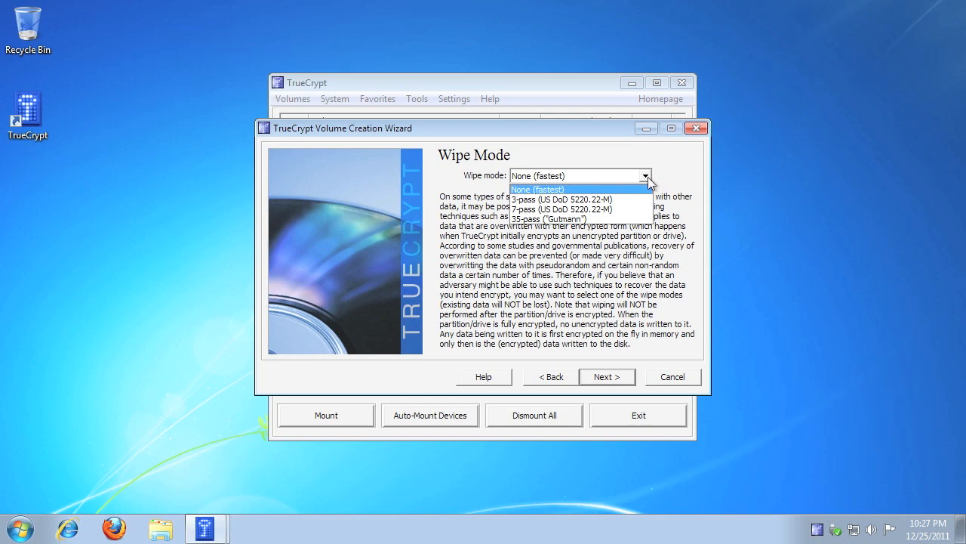
click(537, 189)
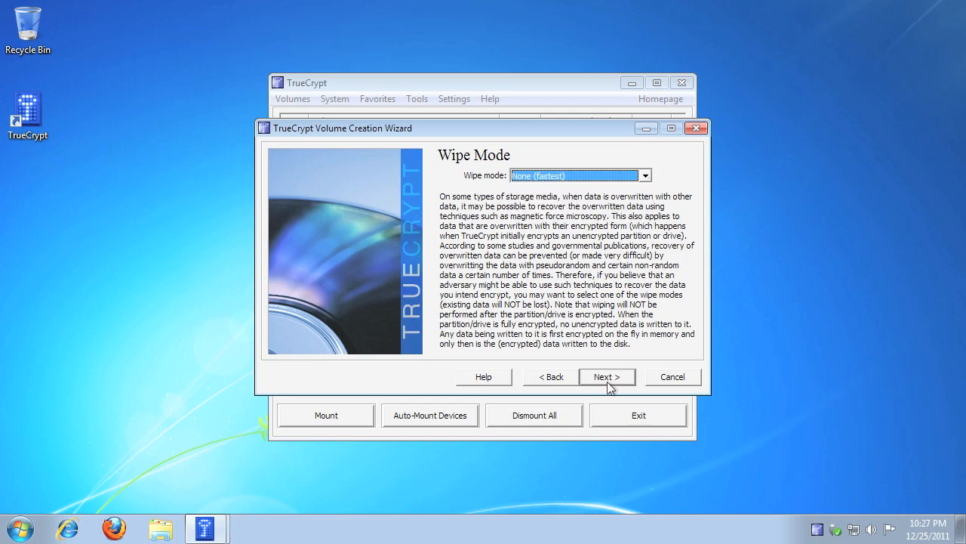
click(607, 376)
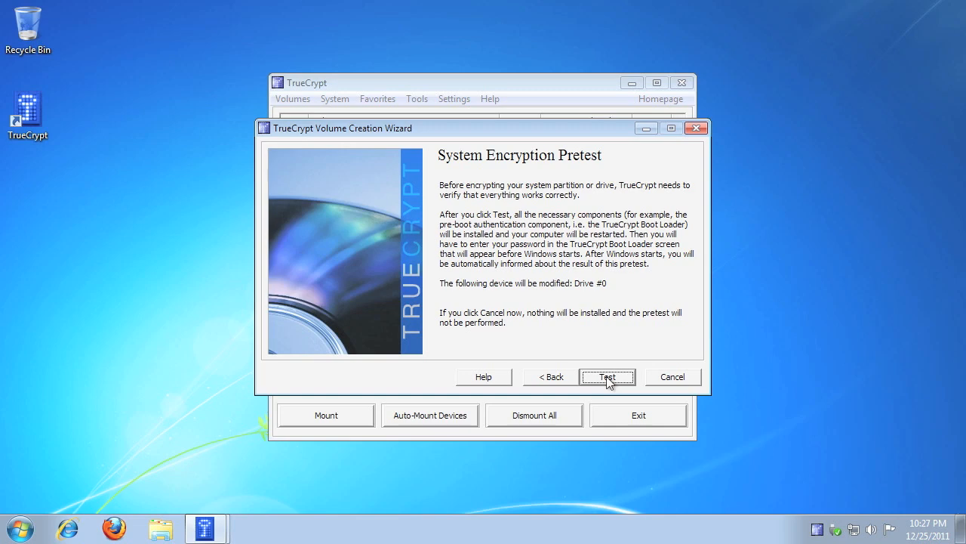
- Run the encryption pretest, restarting and entering the password at the boot loader
click(608, 377)
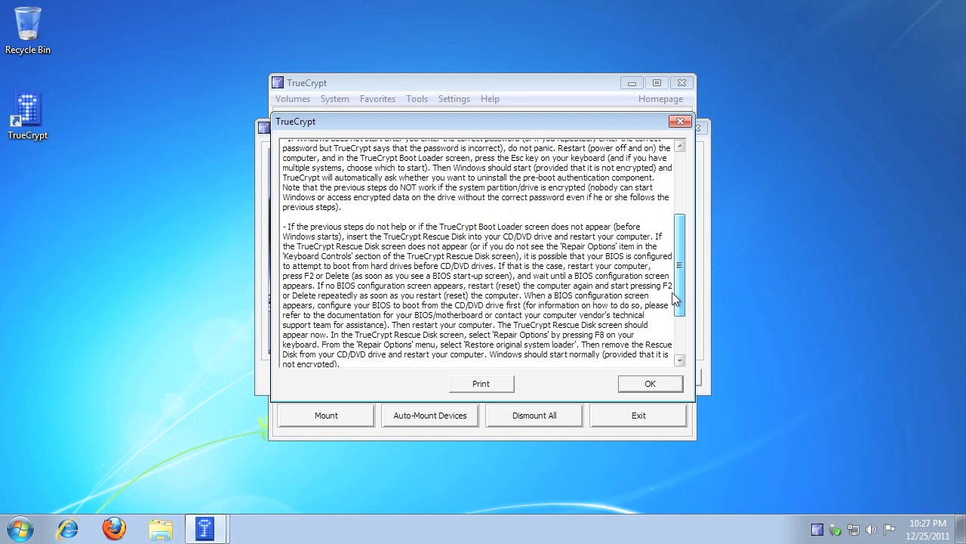
scroll(down, 3)
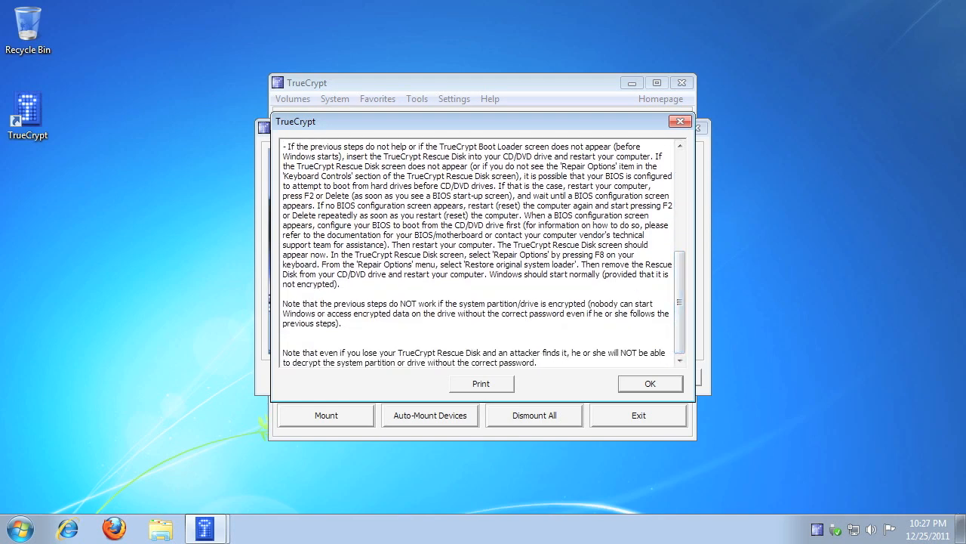
click(650, 383)
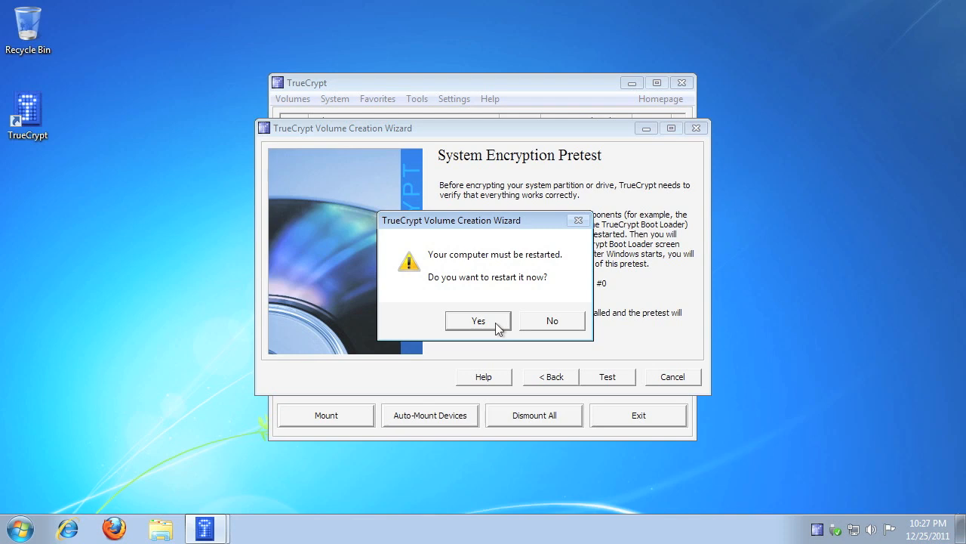
click(552, 320)
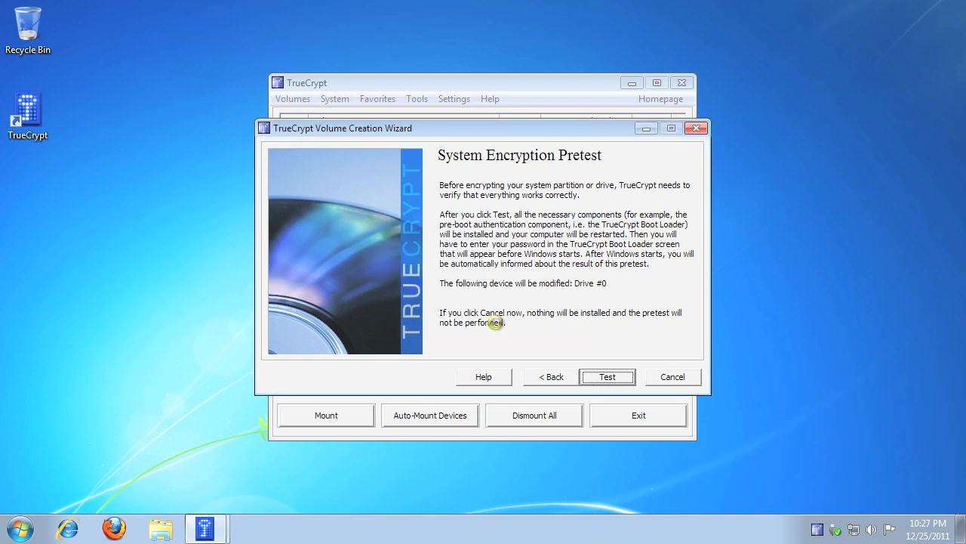
click(672, 376)
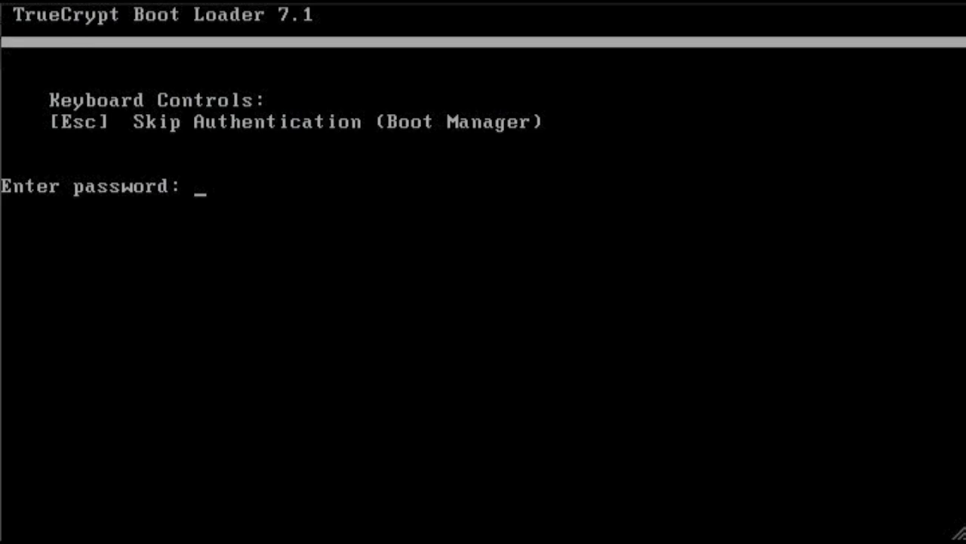
text(*****)
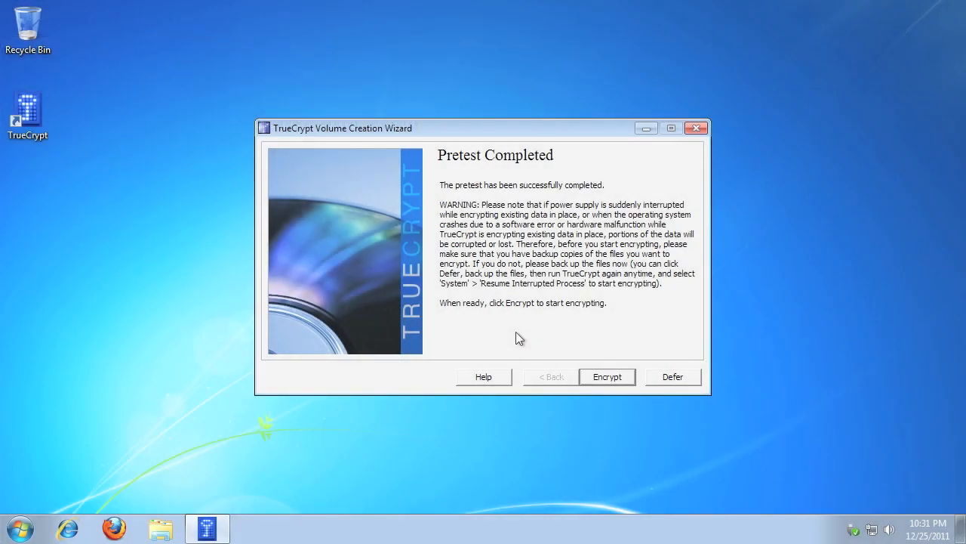
mouse_move(522, 331)
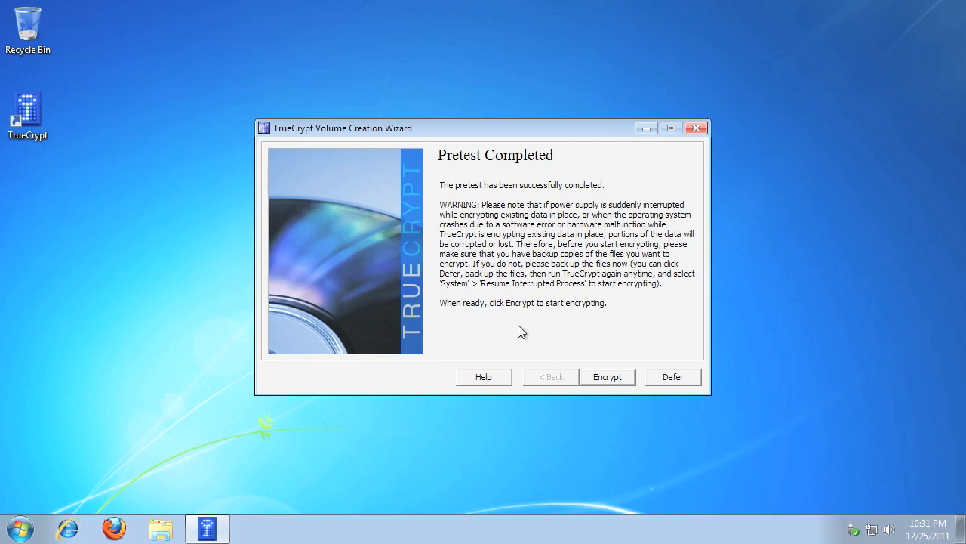
mouse_move(536, 331)
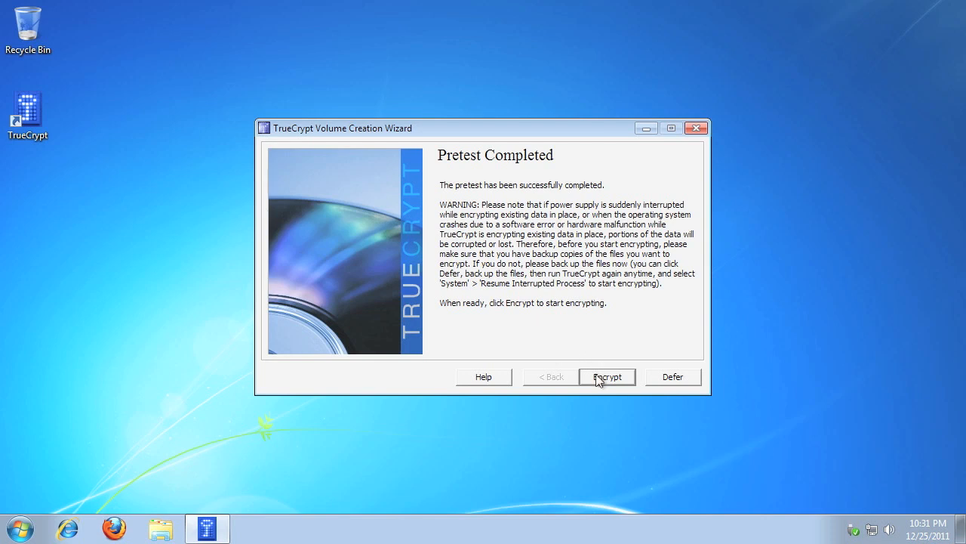
- Start encrypting the system drive from the Pretest Completed page
click(608, 376)
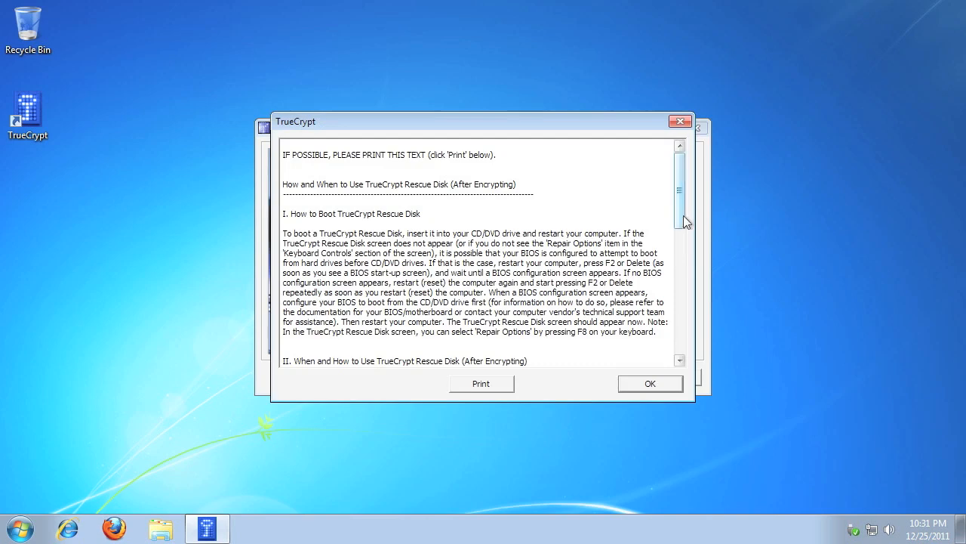
- Dismiss the rescue disk instructions and run system drive encryption to 100% Finished
scroll(down, 3)
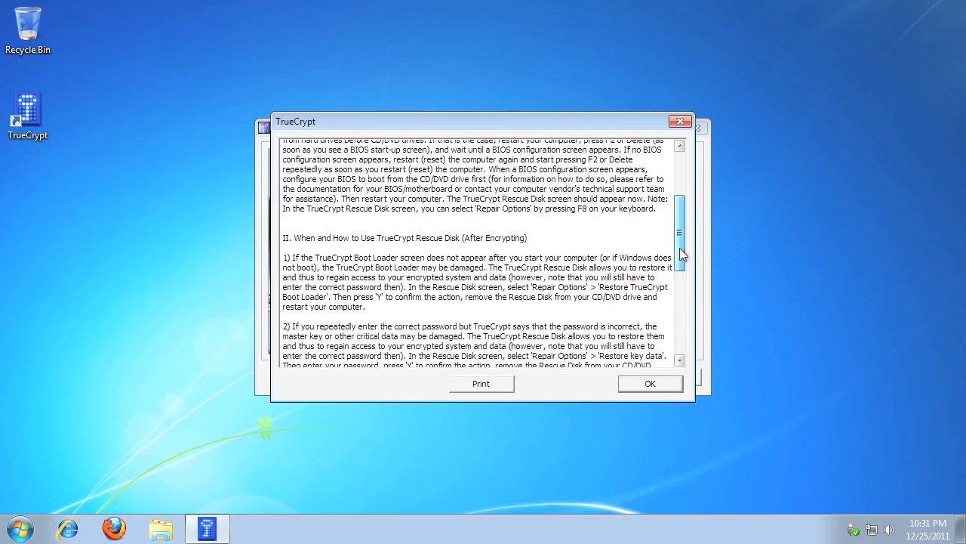
drag(678, 234, 679, 298)
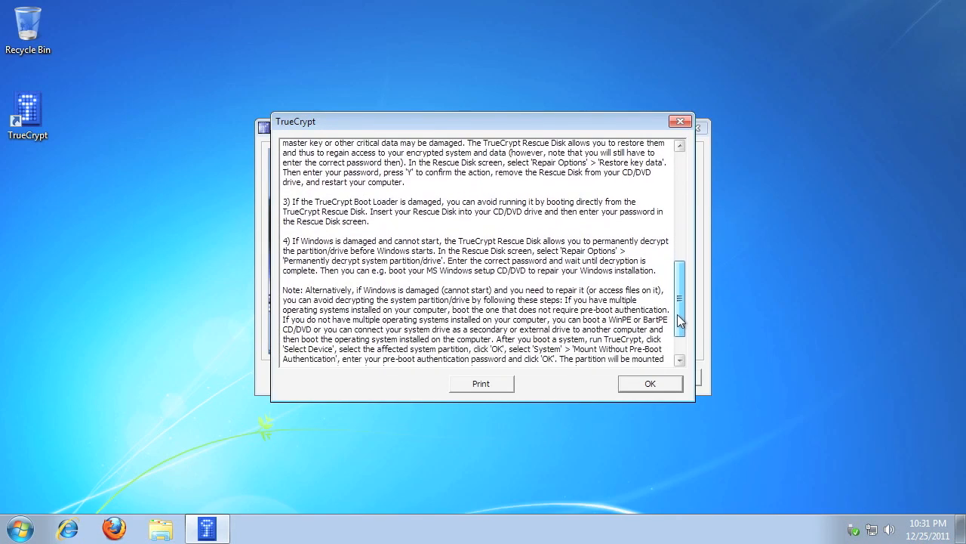
scroll(down, 3)
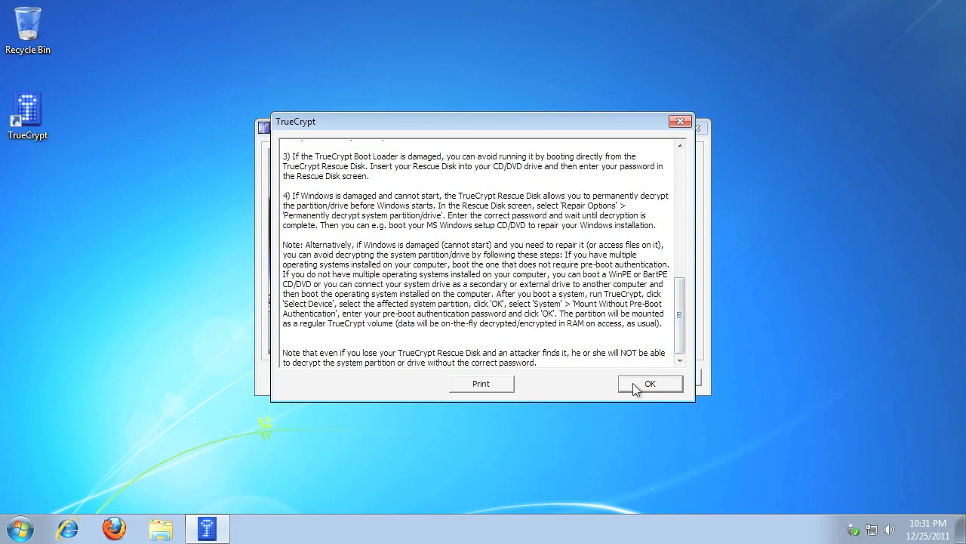
click(650, 384)
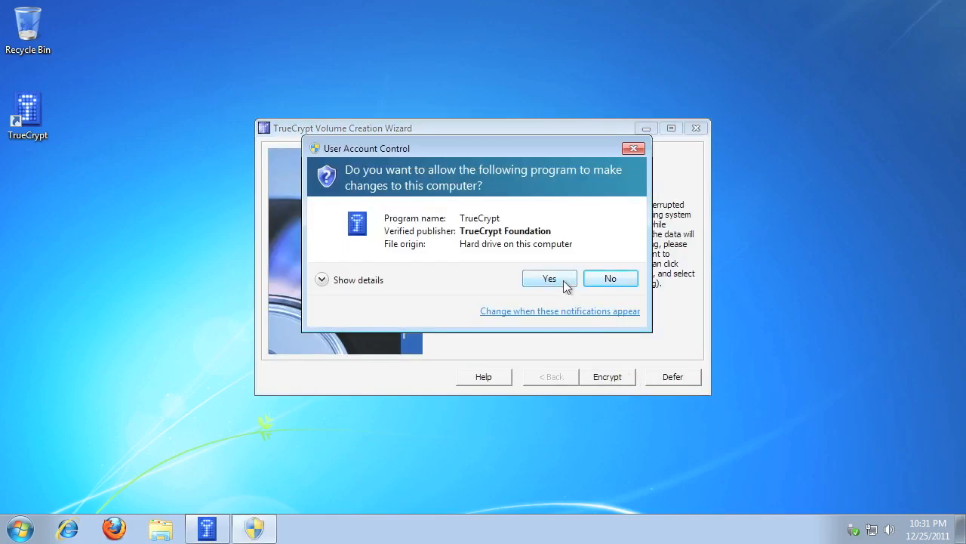
click(549, 278)
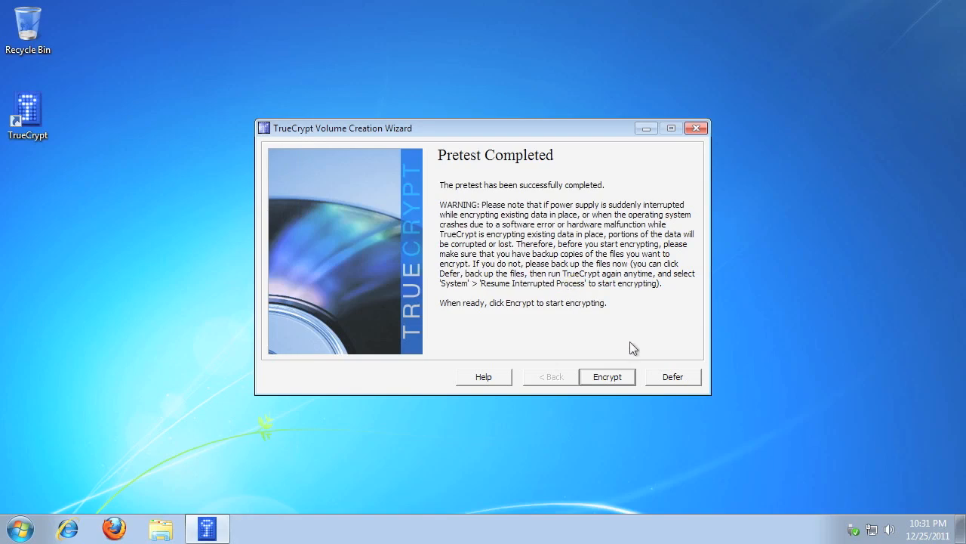
click(607, 376)
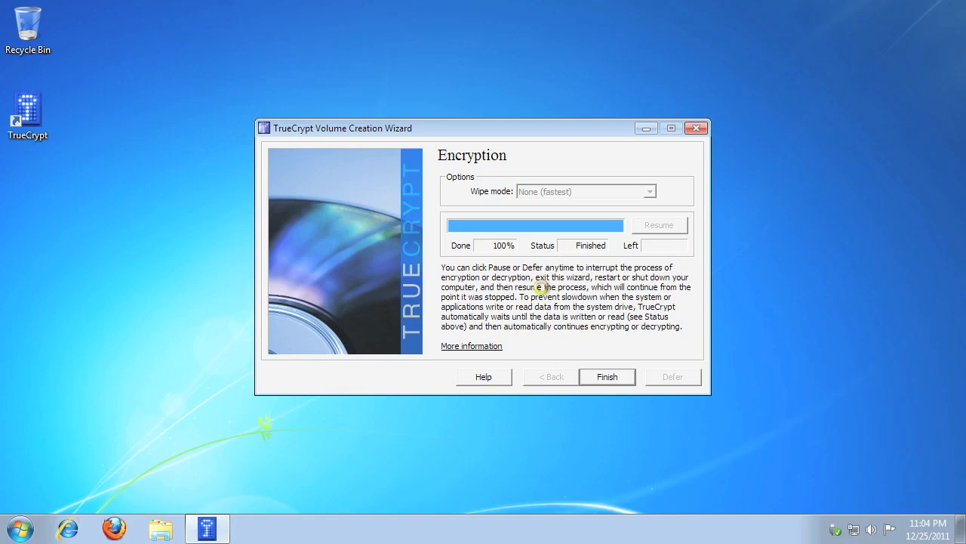
- Dismiss the 'successfully encrypted' message and close the Volume Creation Wizard with Finish
click(607, 376)
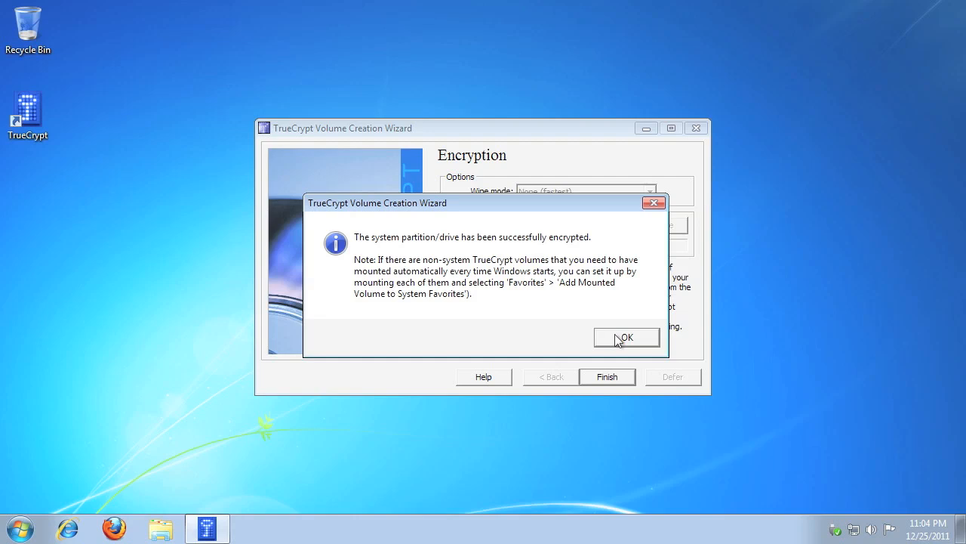
click(626, 337)
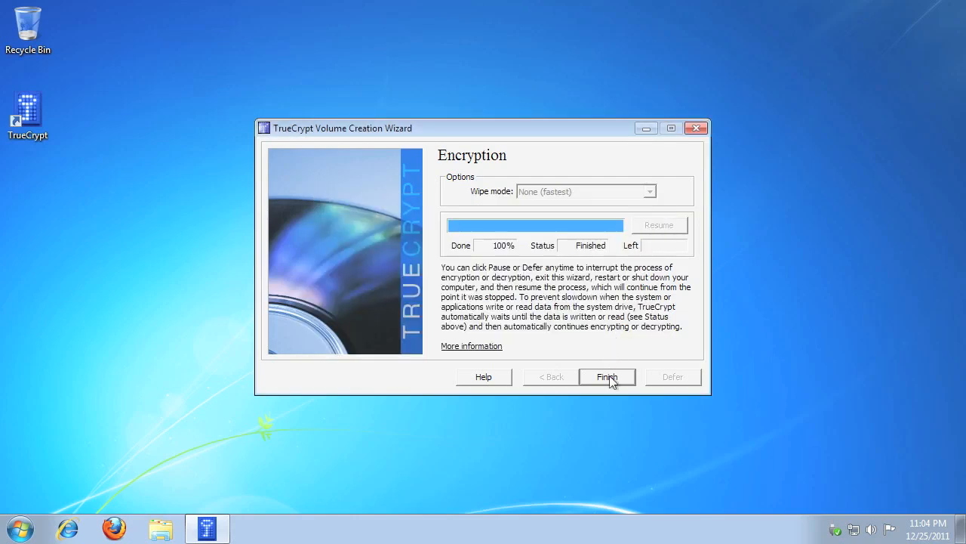
click(607, 377)
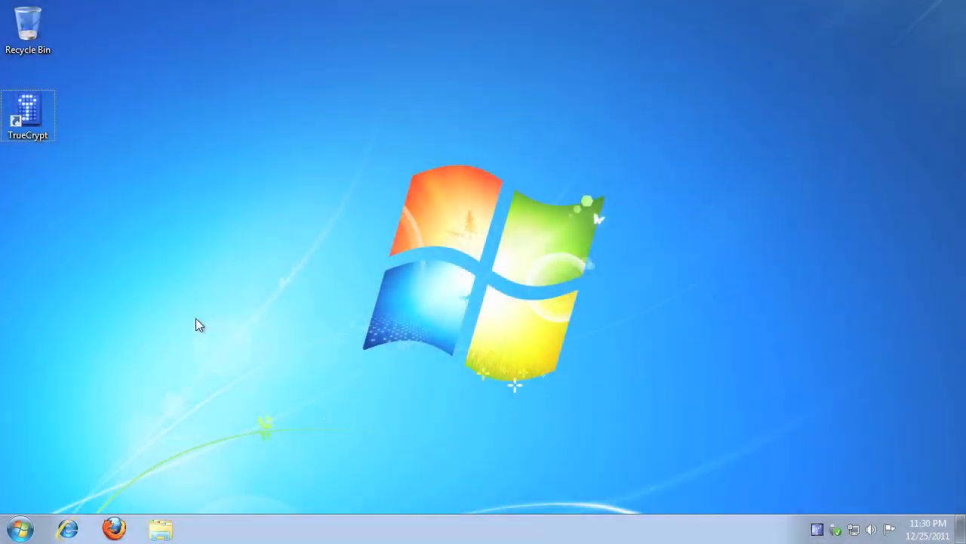
- Reopen TrueCrypt and check the System drive properties: AES, XTS, 100% encrypted
click(28, 112)
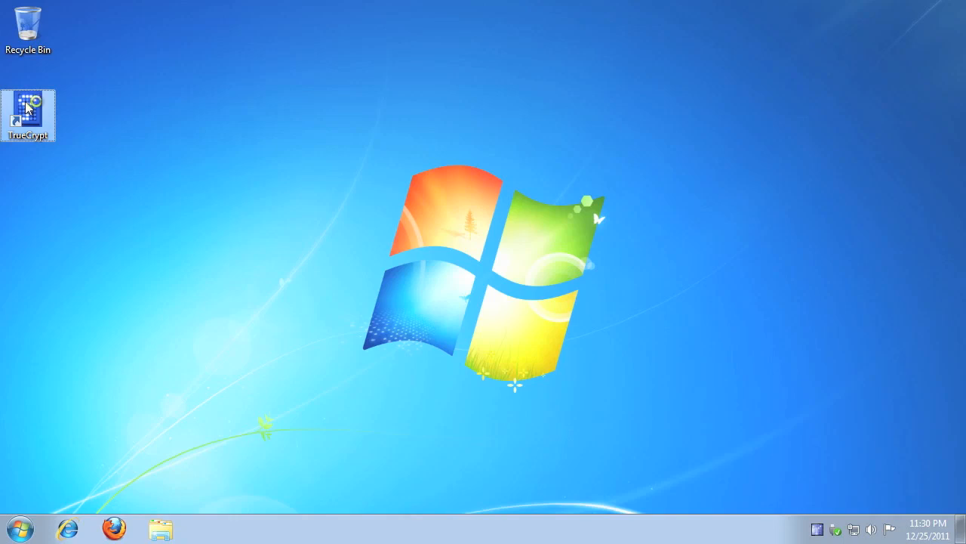
double_click(28, 111)
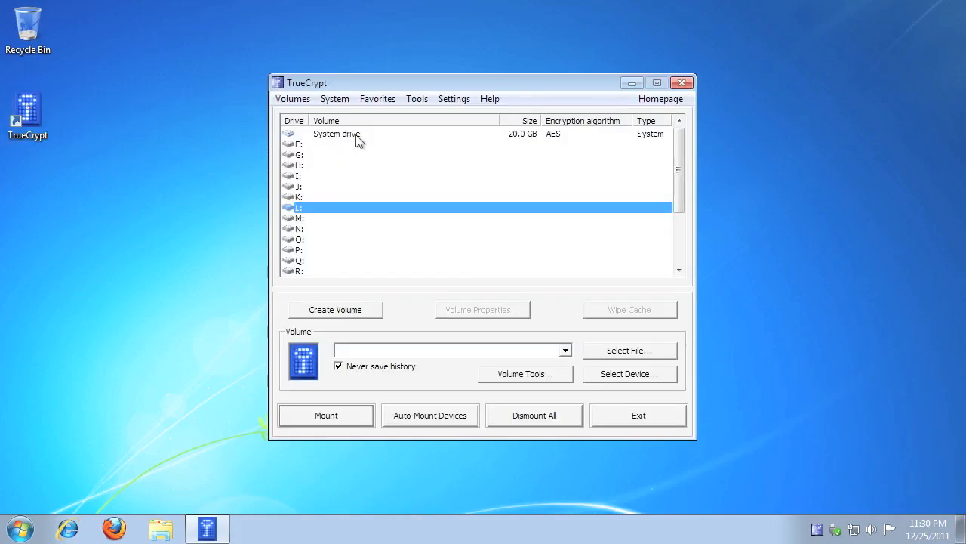
click(335, 133)
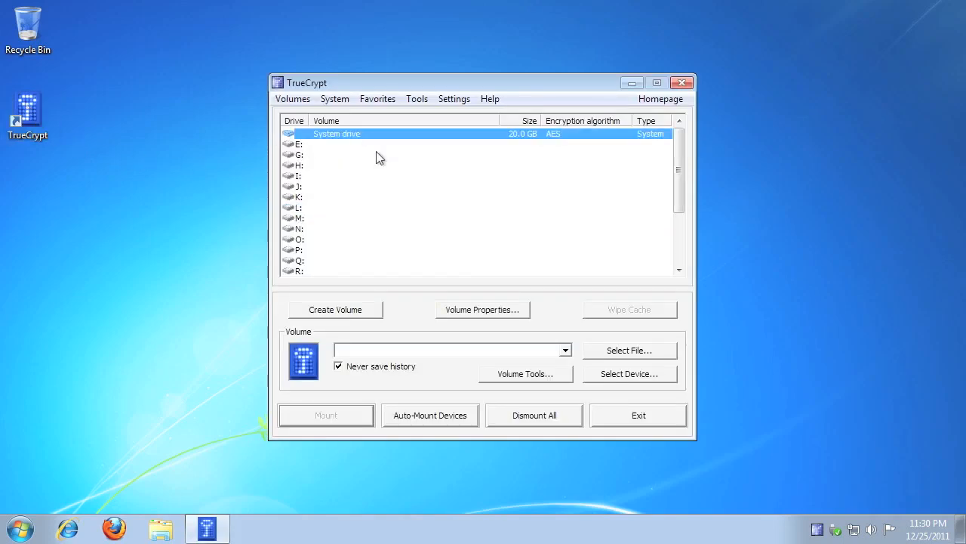
click(481, 309)
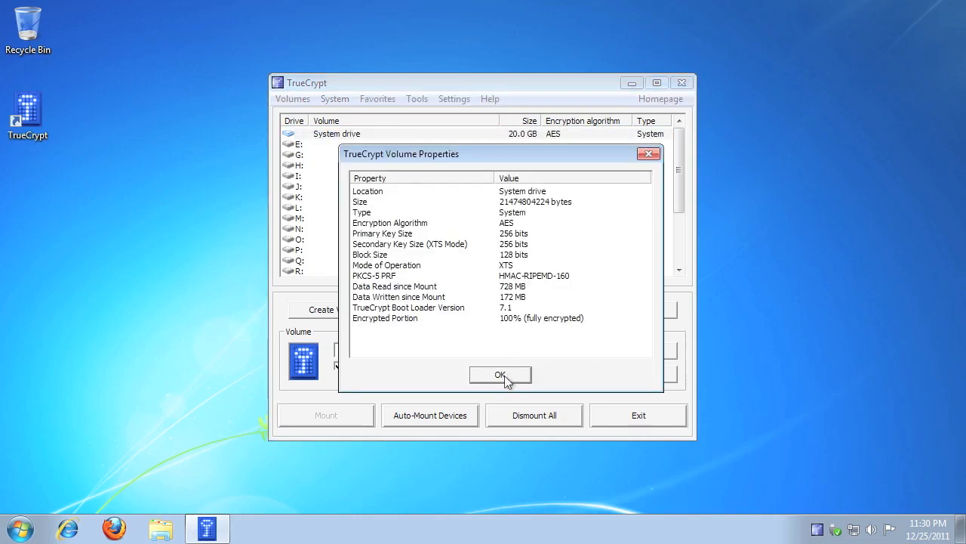
click(501, 376)
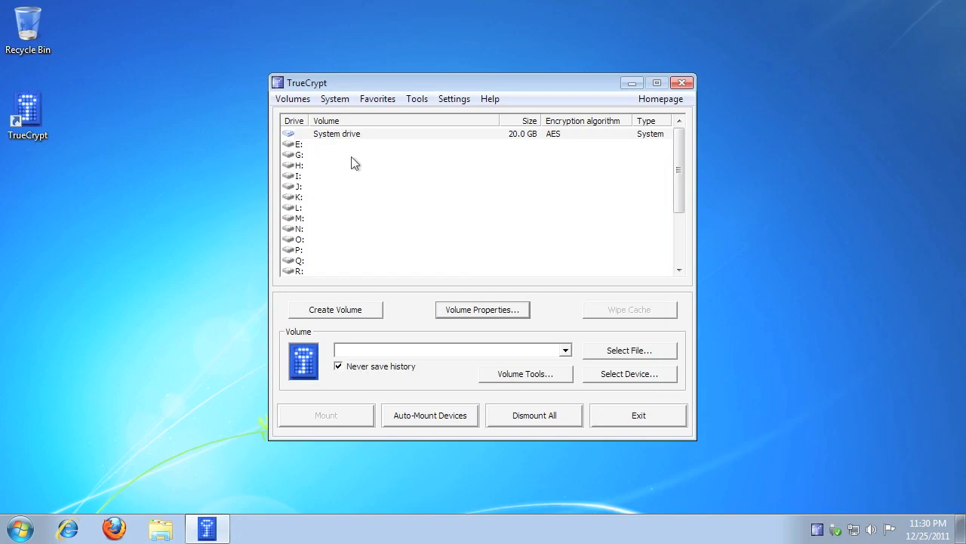
click(334, 98)
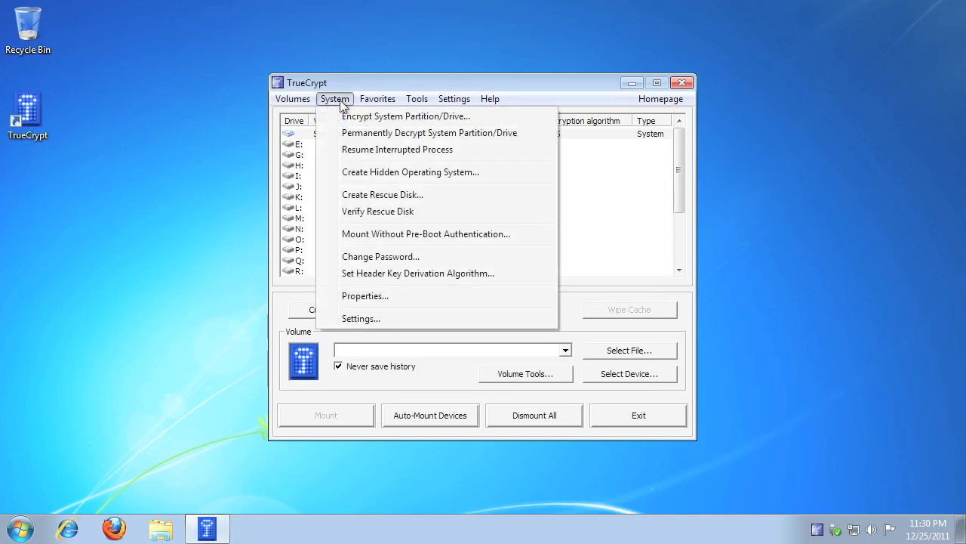
mouse_move(350, 134)
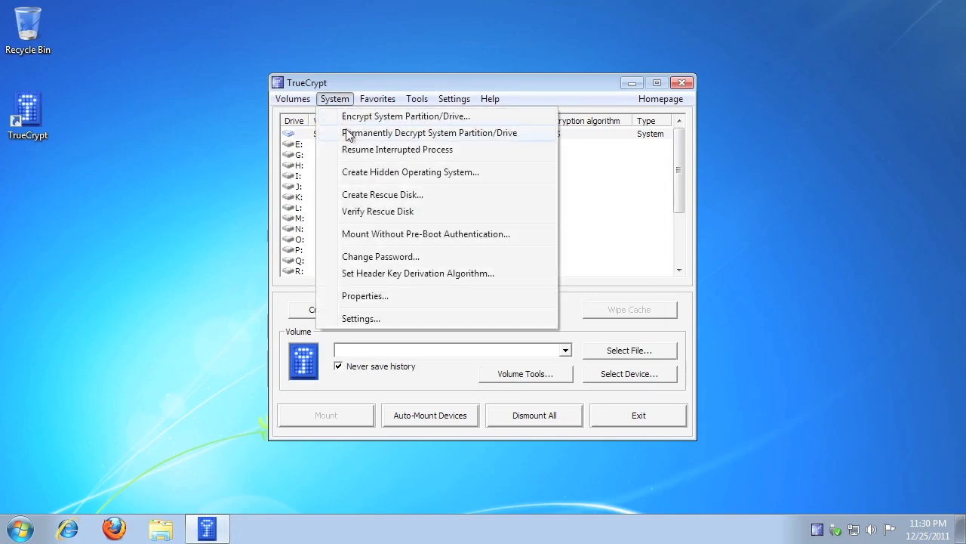
- Permanently decrypt the system partition, confirming both warnings and User Account Control
click(429, 133)
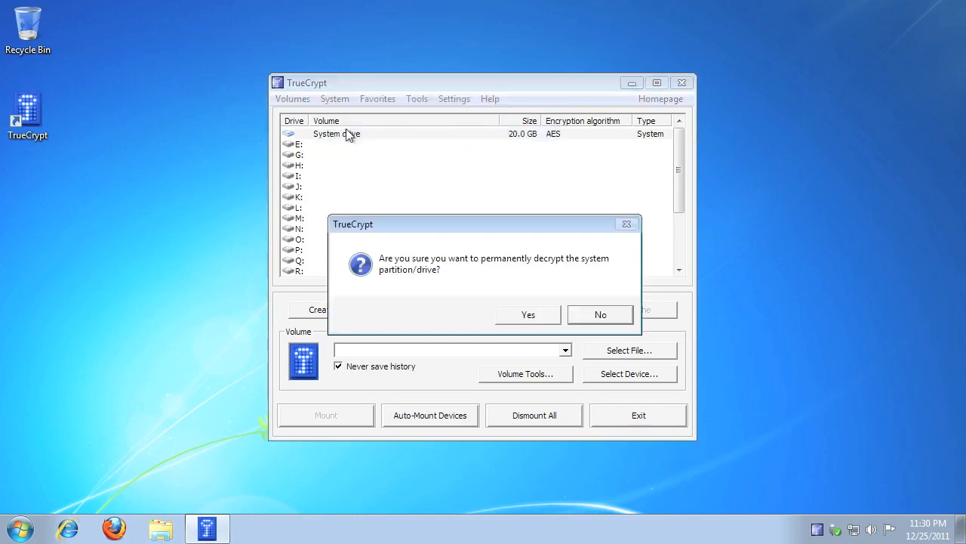
mouse_move(514, 225)
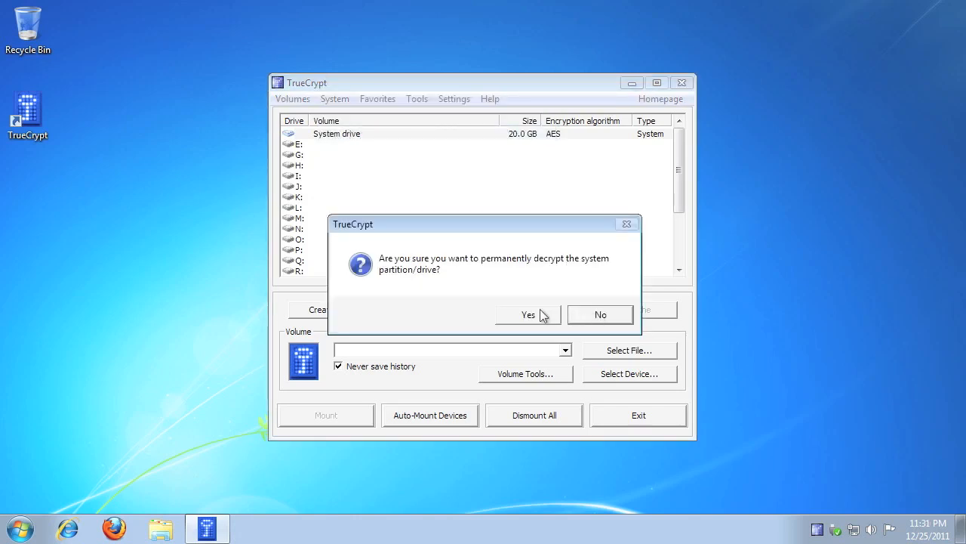
click(528, 315)
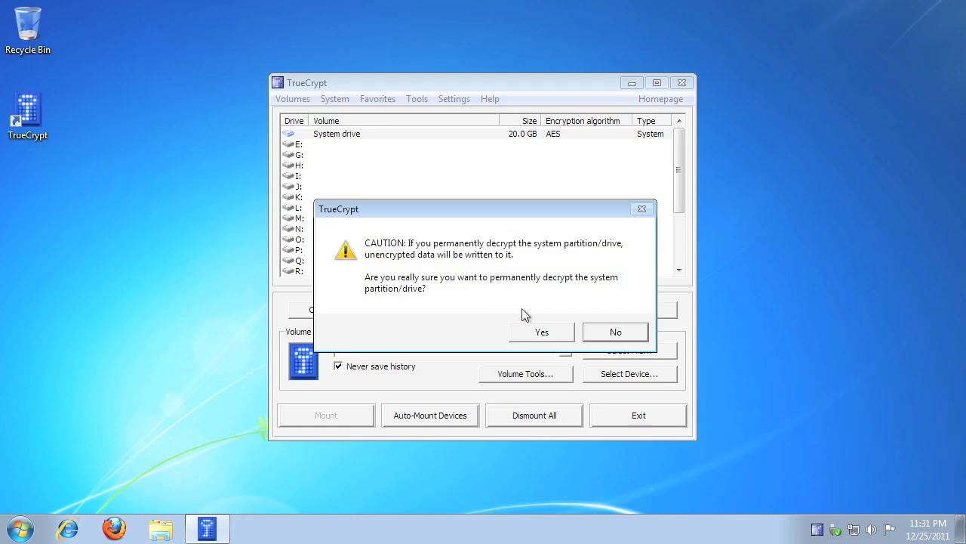
mouse_move(527, 318)
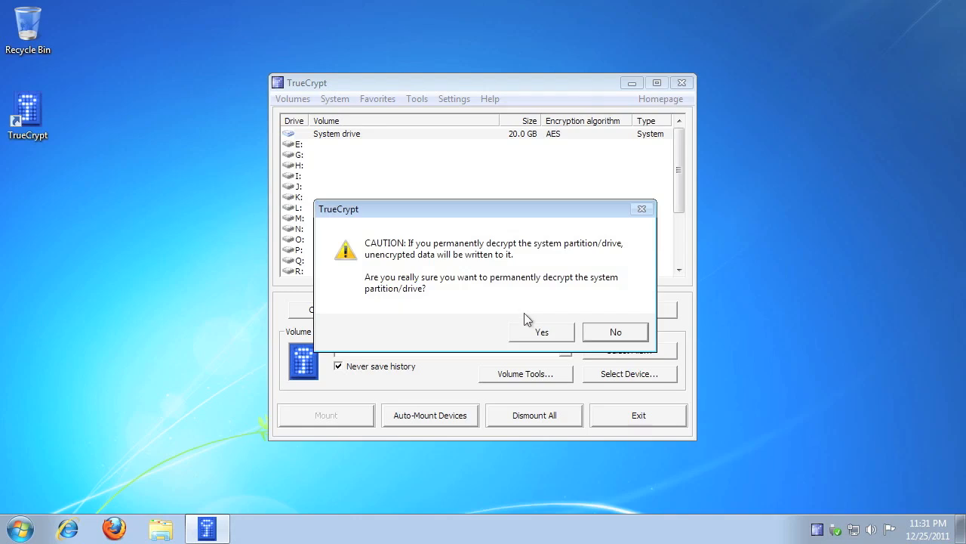
click(616, 331)
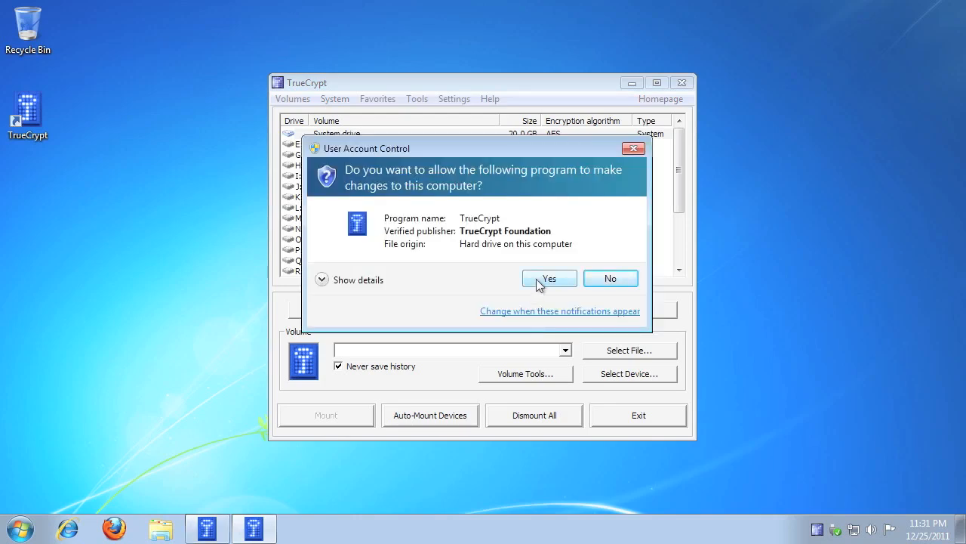
click(549, 278)
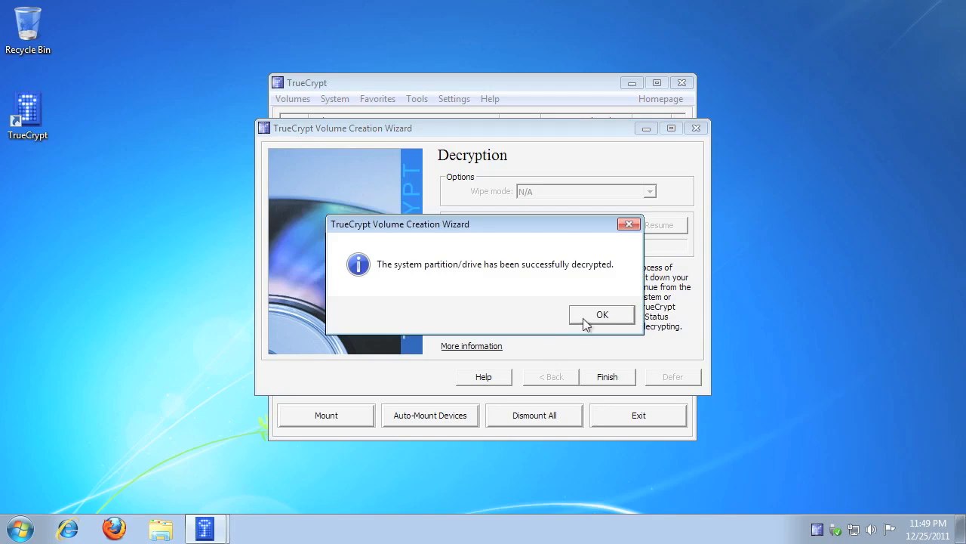
- Acknowledge the system drive decryption success message and accept restarting the computer now
click(602, 315)
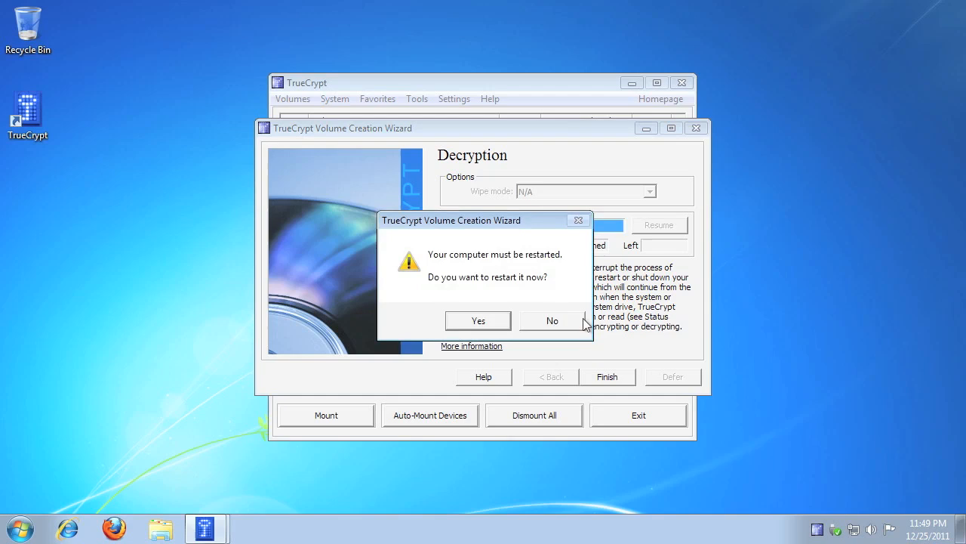
mouse_move(497, 326)
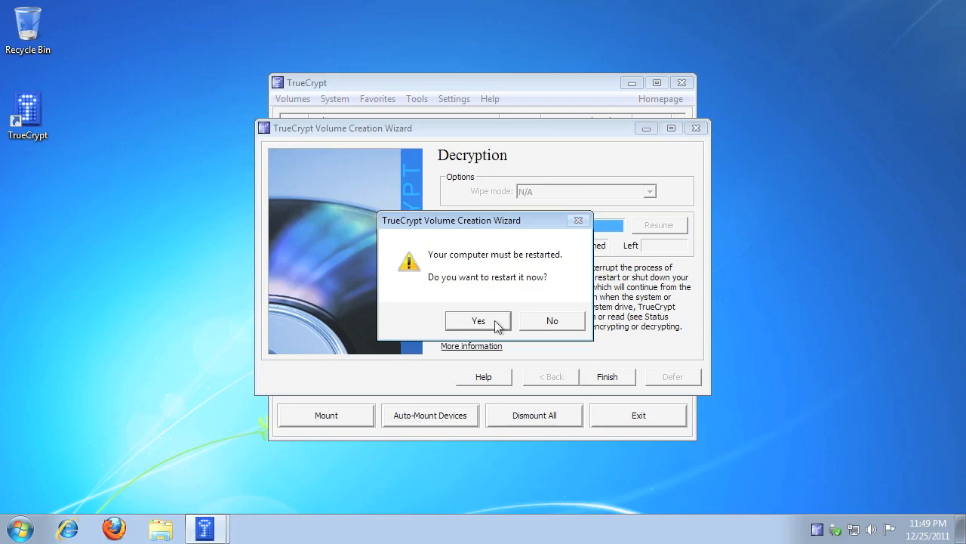
click(552, 320)
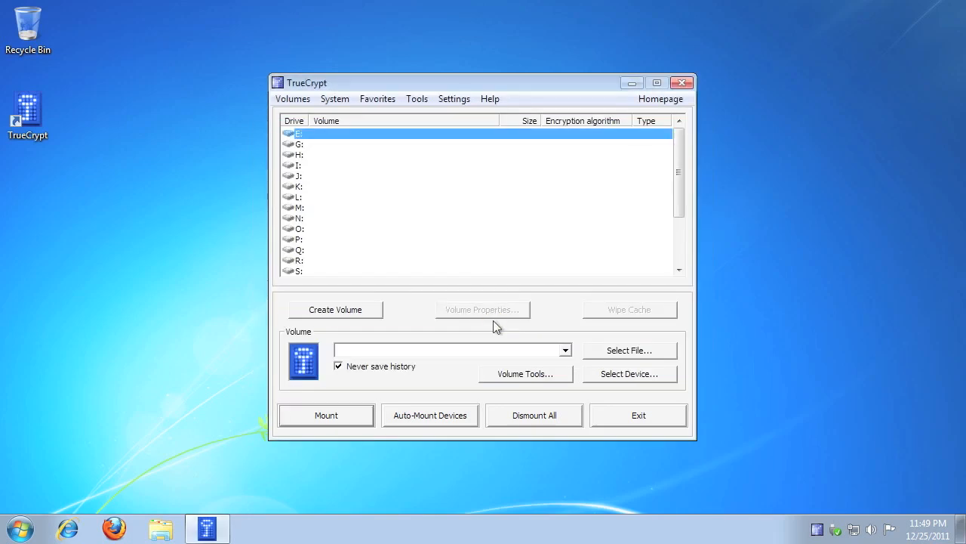